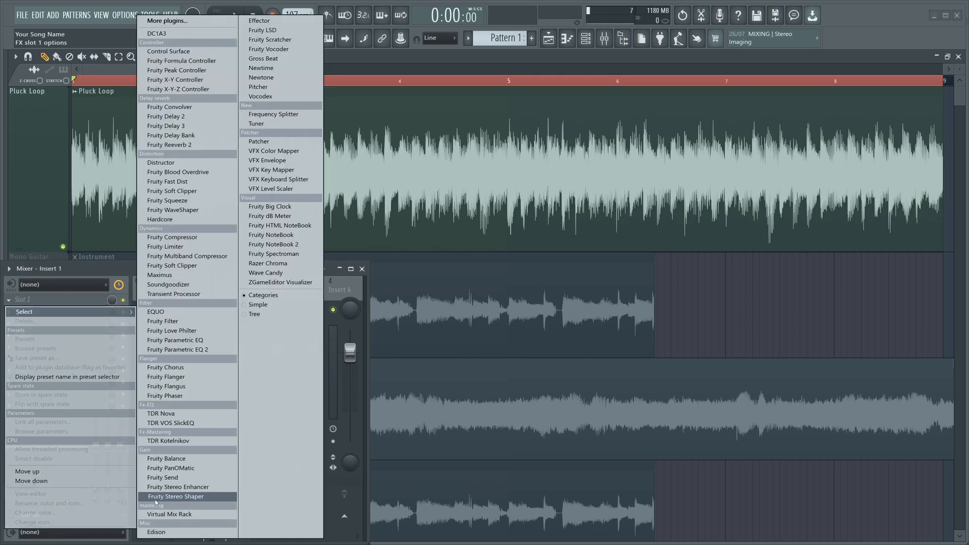
# Step: Load Fruity Stereo Shaper into Insert 1's first effect slot and dismiss its options list
pyautogui.click(176, 496)
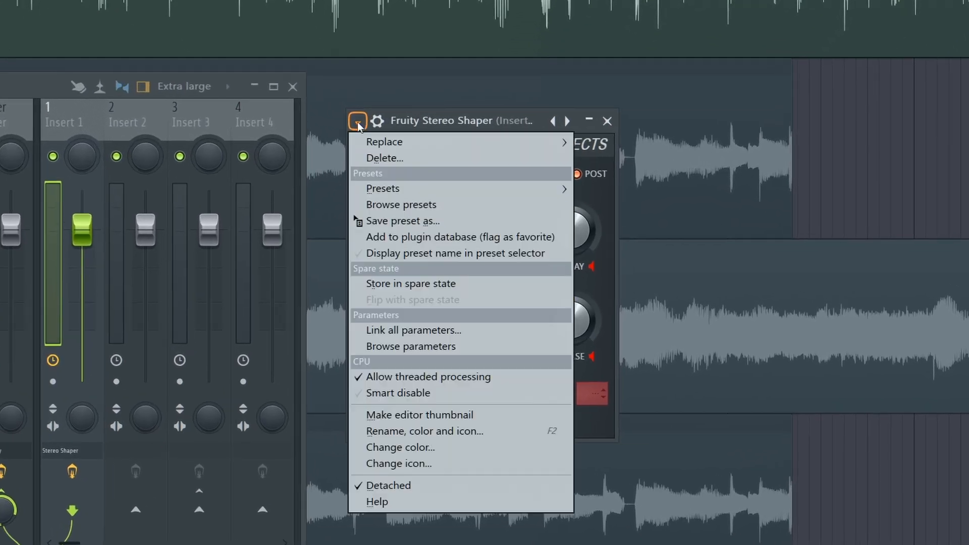
pyautogui.click(383, 189)
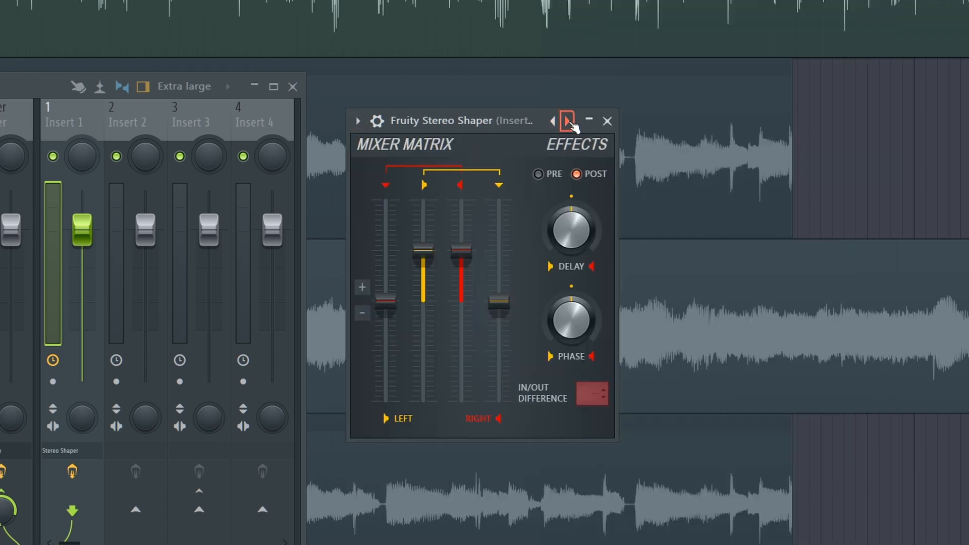
pyautogui.click(565, 121)
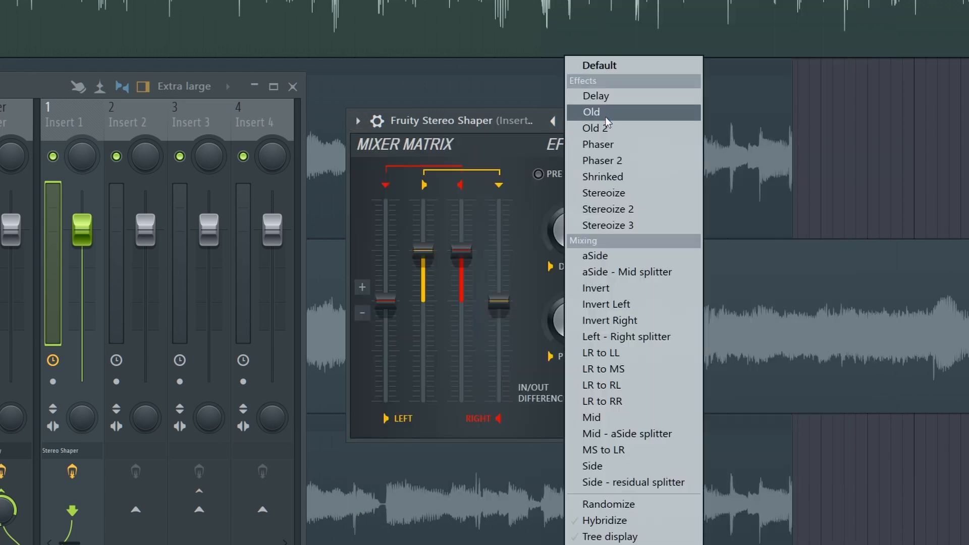
pyautogui.moveTo(609, 289)
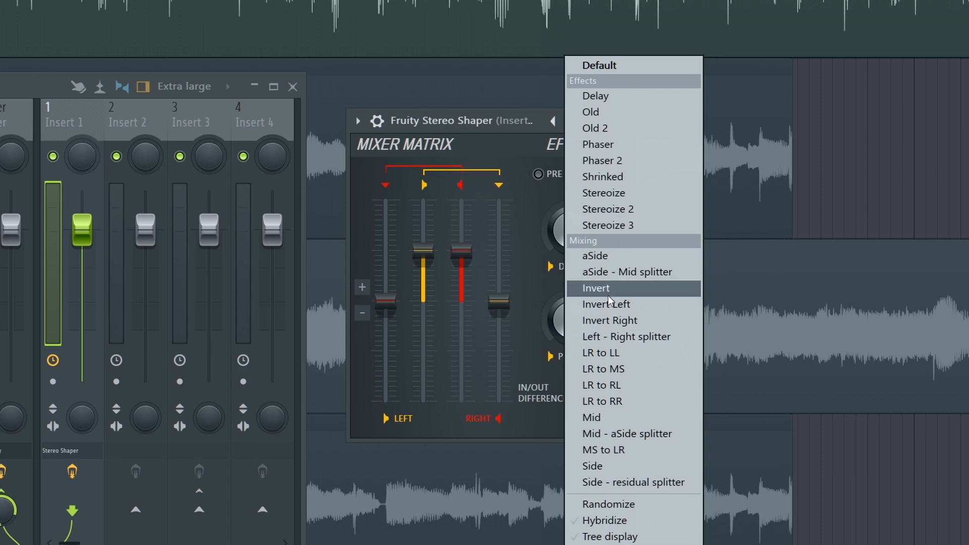
pyautogui.moveTo(627, 272)
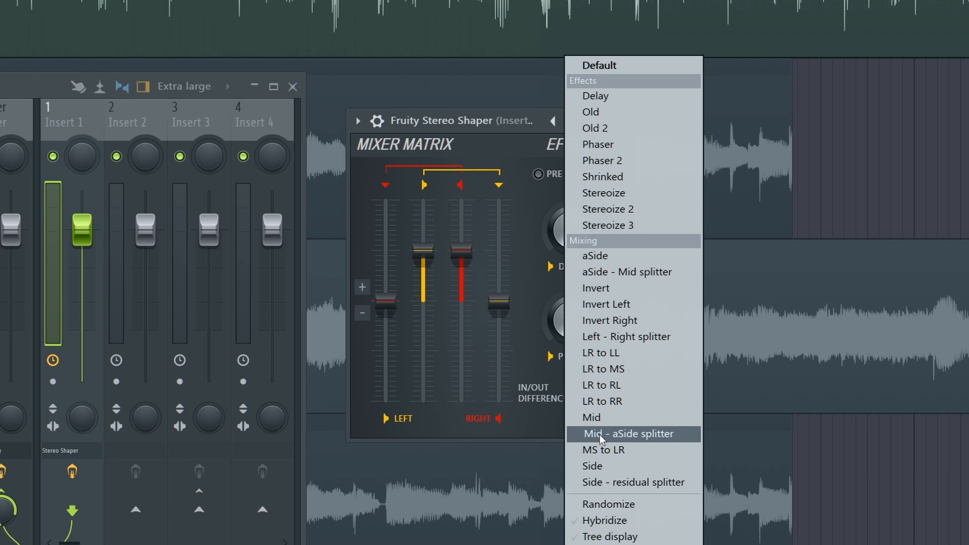
pyautogui.moveTo(625, 336)
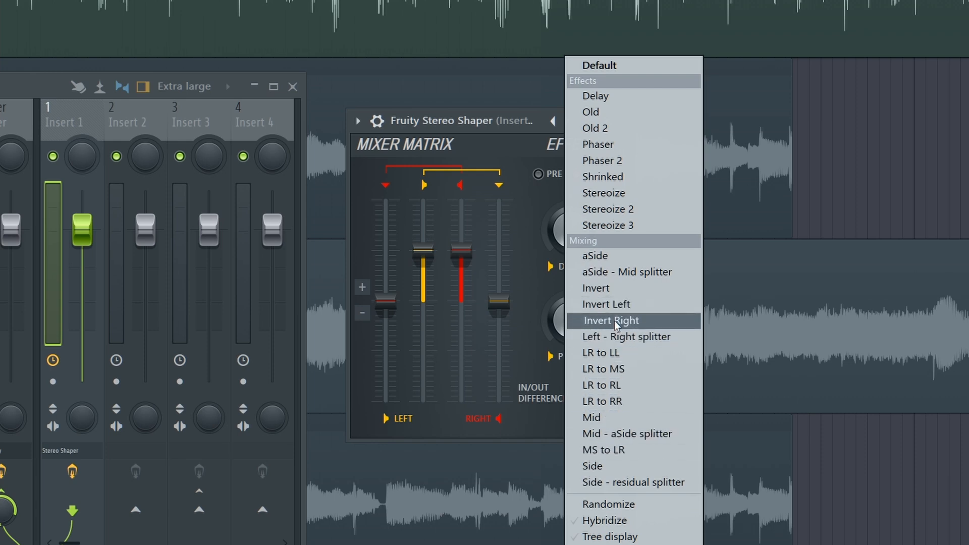
pyautogui.moveTo(625, 209)
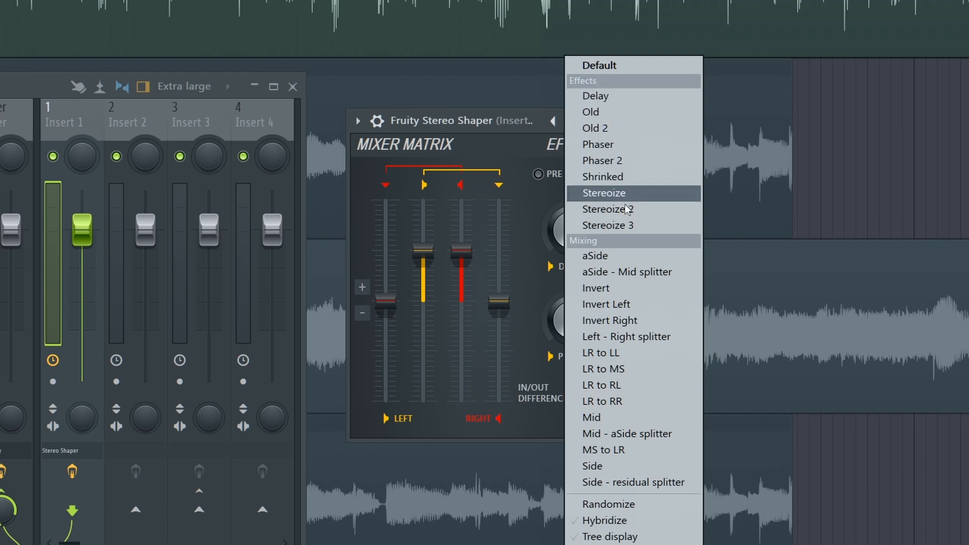
pyautogui.moveTo(634, 183)
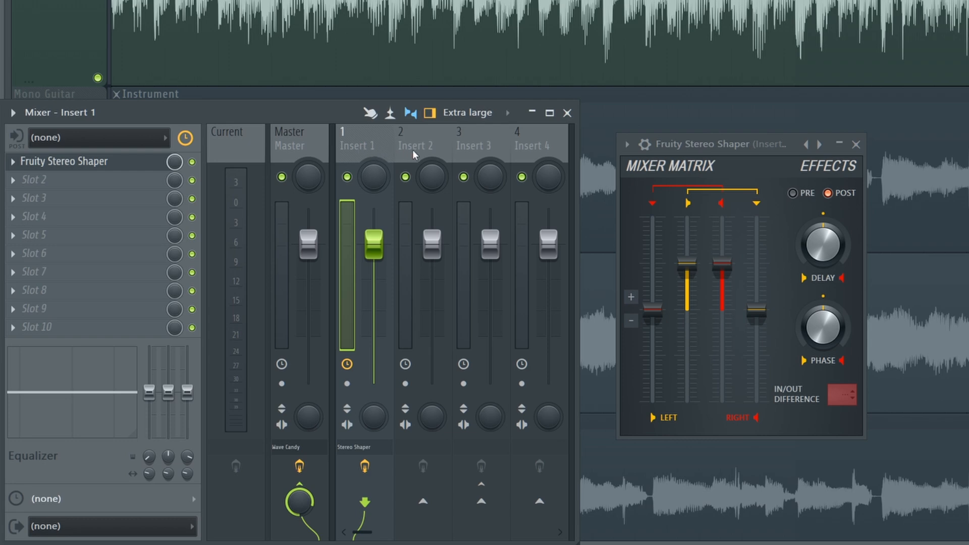
# Step: Rename the first mixer insert to 'Mid' and select it for routing to the Side insert
pyautogui.click(422, 145)
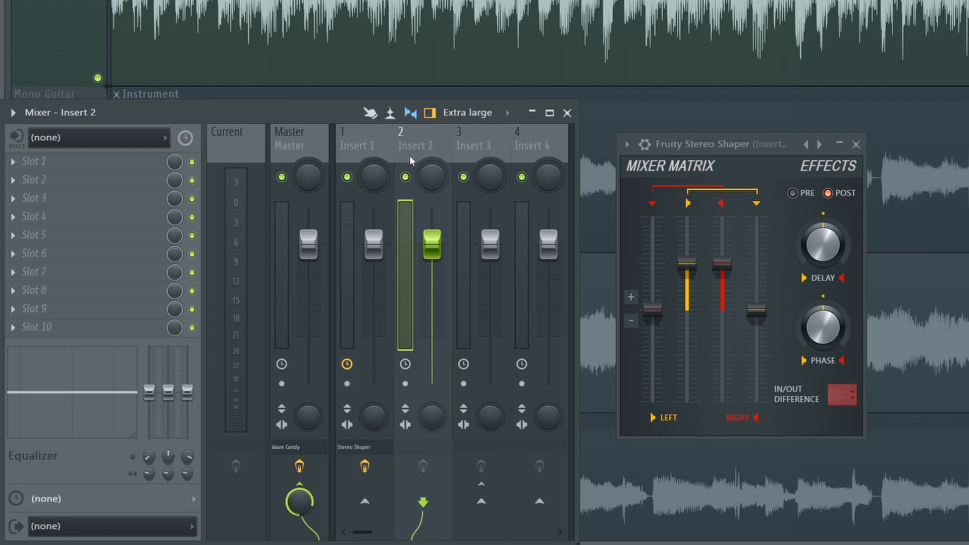
pyautogui.click(358, 146)
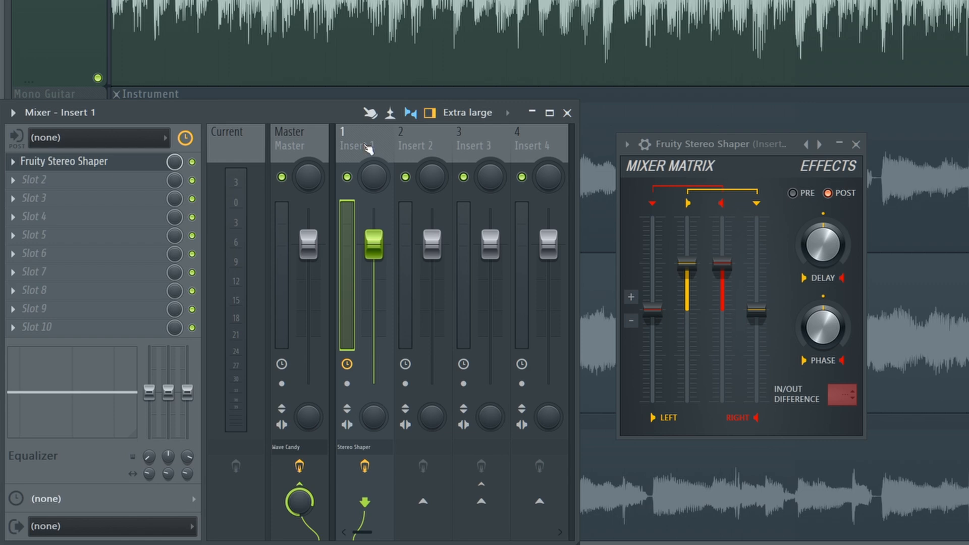
pyautogui.write('Mid')
pyautogui.click(423, 146)
pyautogui.write('Side')
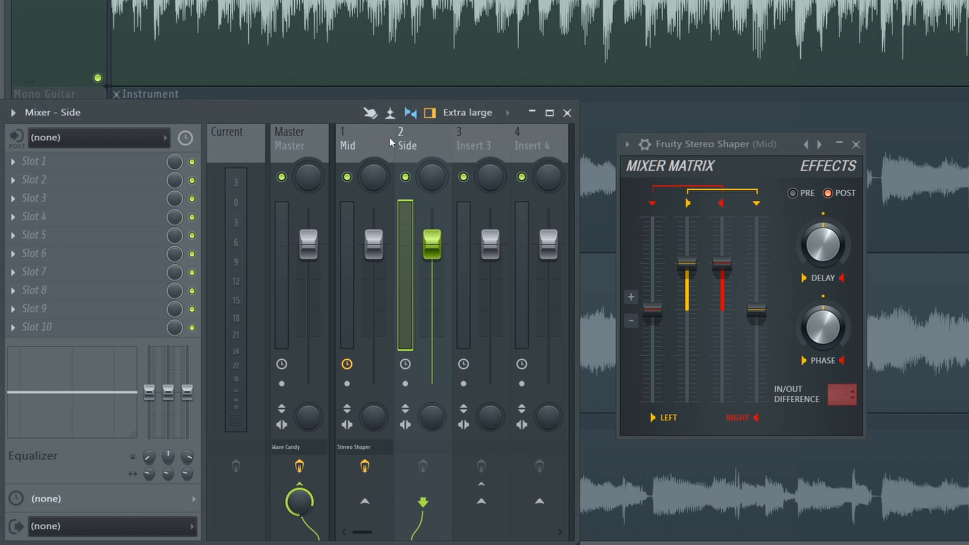
pyautogui.click(364, 142)
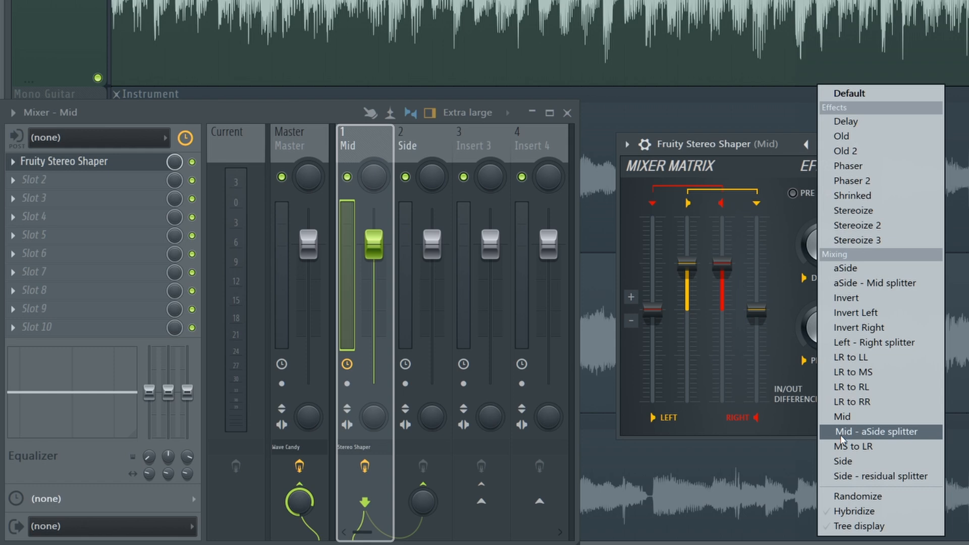
pyautogui.moveTo(882, 437)
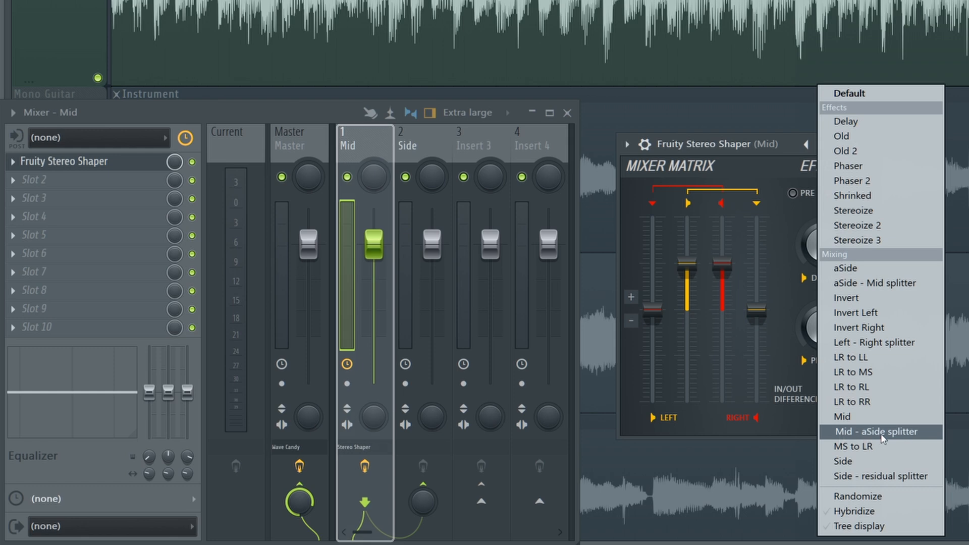
# Step: Apply the Mid - aSide splitter preset and ride the Side and Mid volume faders to compare them
pyautogui.click(421, 146)
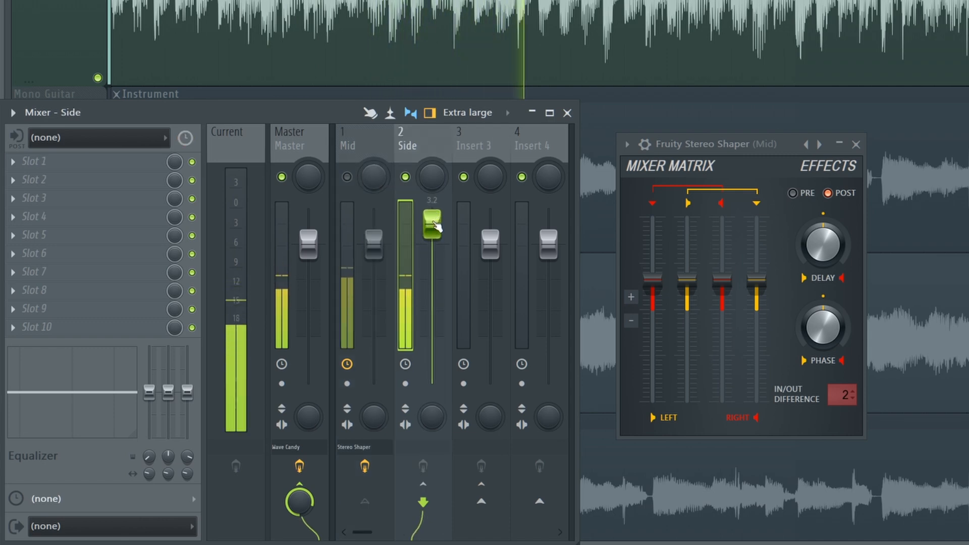
pyautogui.moveTo(433, 229); pyautogui.dragTo(433, 220)
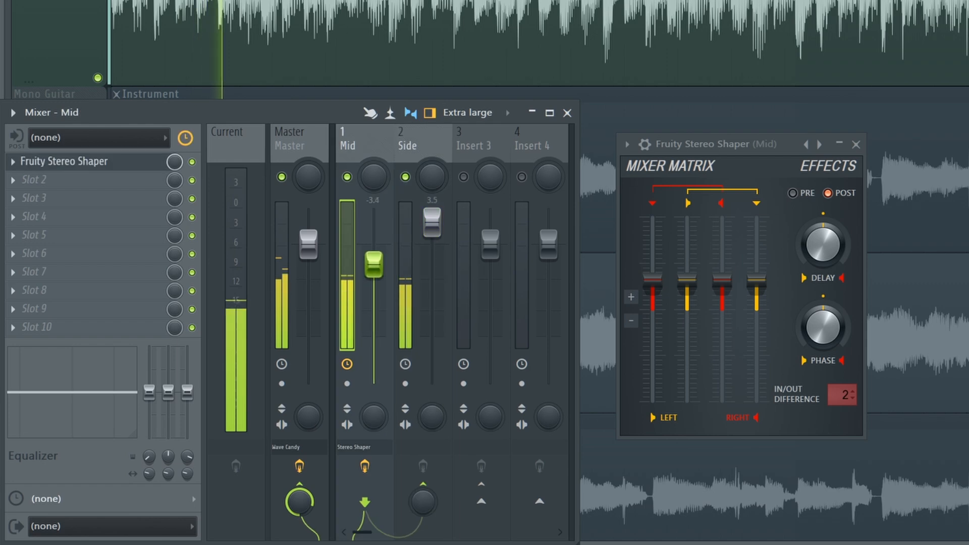
pyautogui.moveTo(369, 259); pyautogui.dragTo(371, 275)
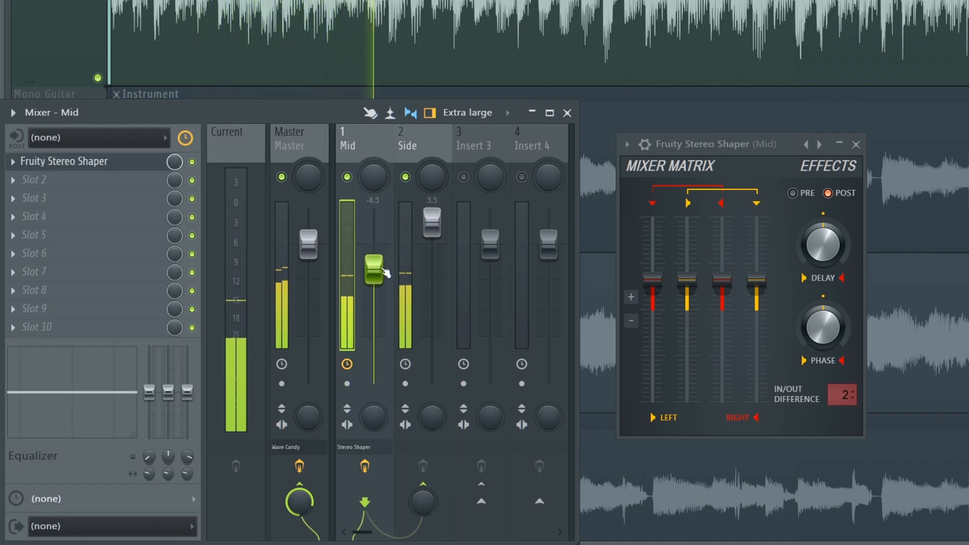
pyautogui.moveTo(371, 272); pyautogui.dragTo(371, 253)
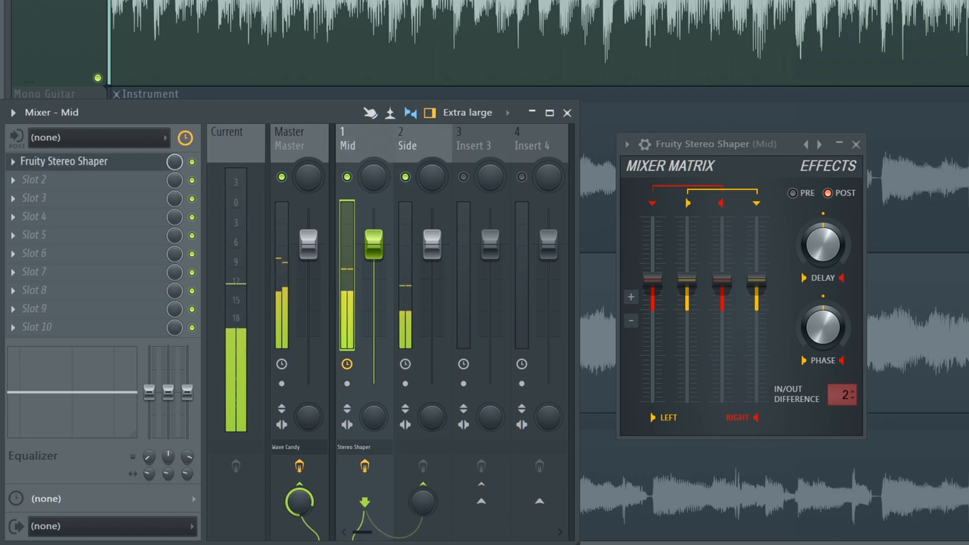
# Step: Reapply the Mid - aSide splitter preset from the Stereo Shaper preset list
pyautogui.click(818, 144)
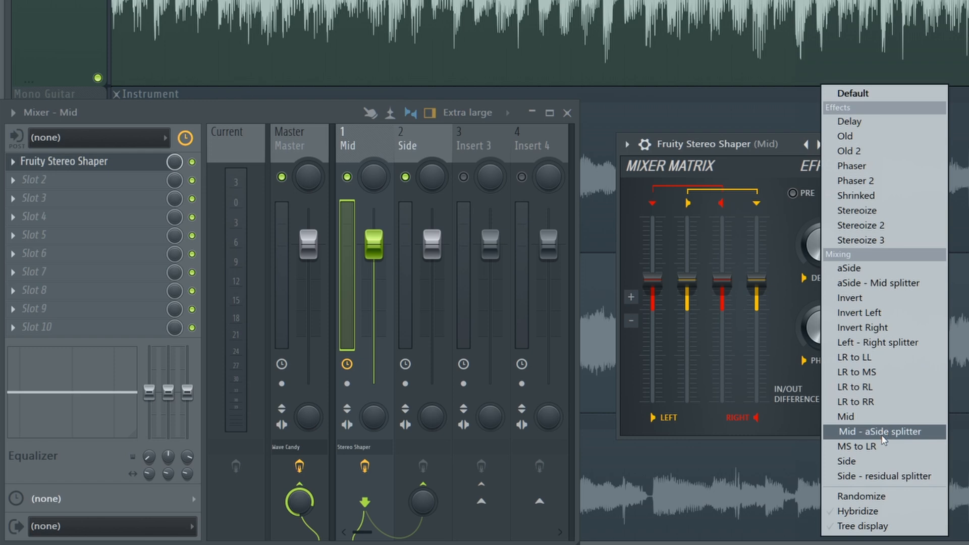
pyautogui.click(882, 430)
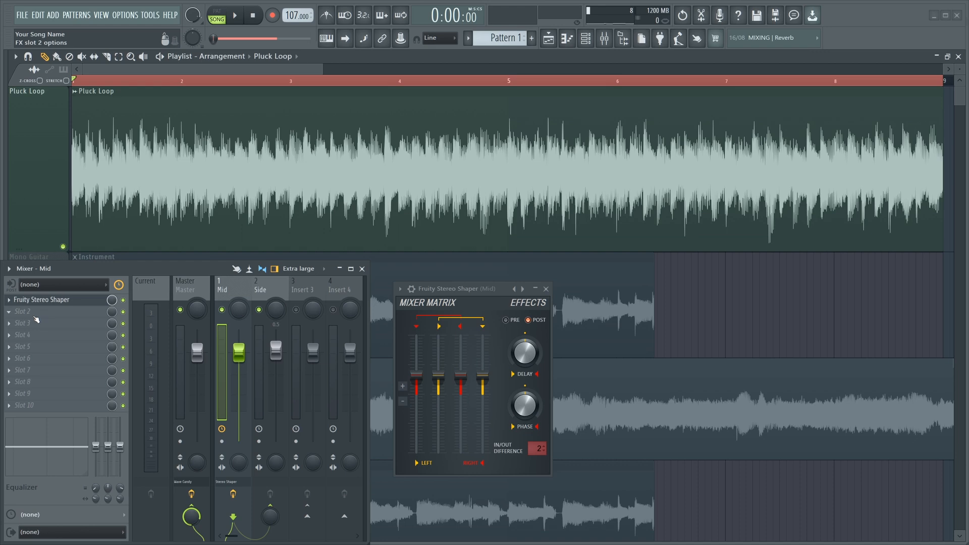
# Step: Load Fruity Parametric EQ 2 into the empty slot and bring up the Side EQ's options
pyautogui.click(24, 321)
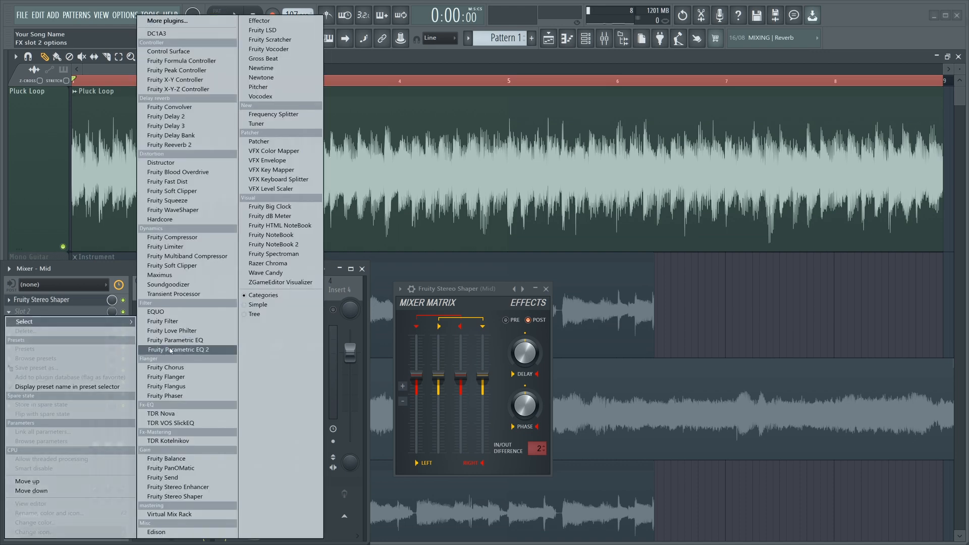
pyautogui.click(175, 349)
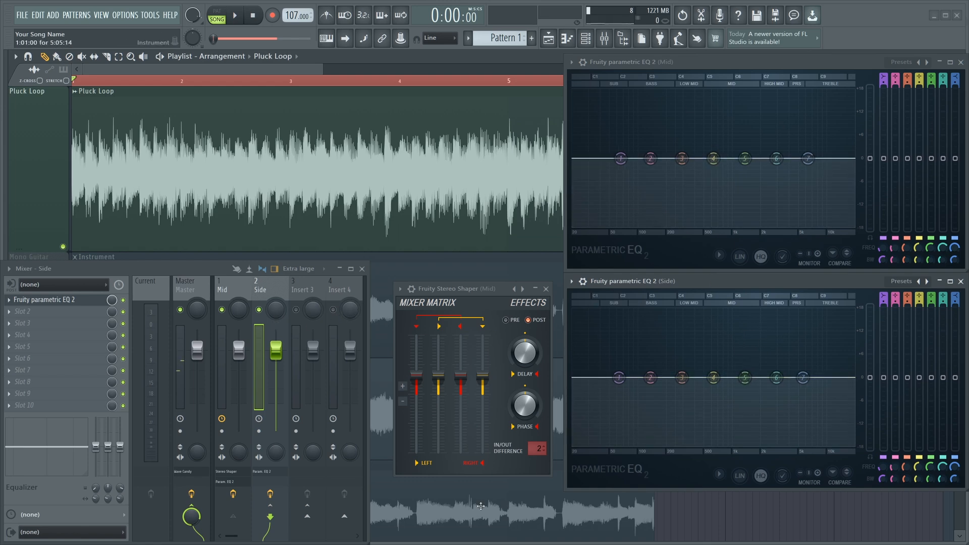
pyautogui.click(233, 15)
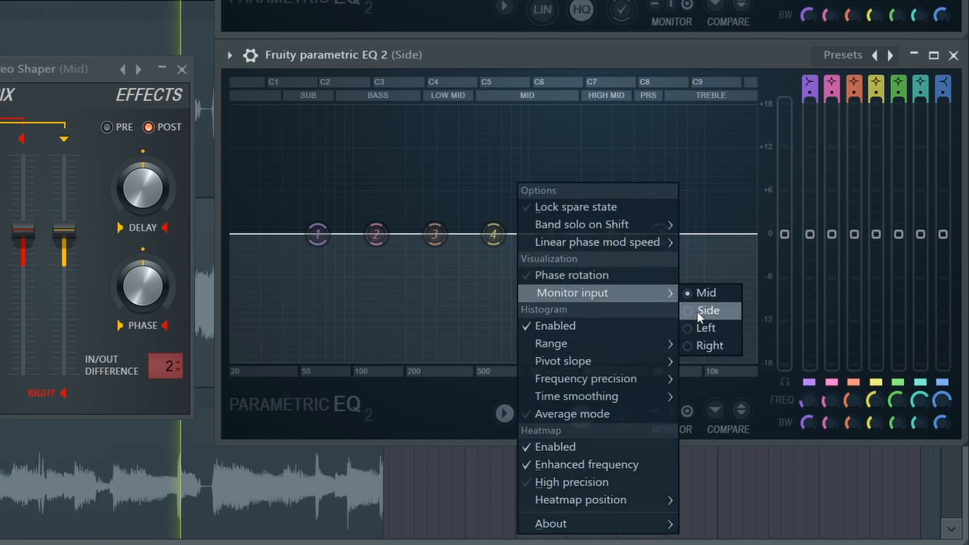
# Step: Monitor the Side signal in the Side EQ, raise its high shelf to audition, then flatten the band
pyautogui.click(710, 310)
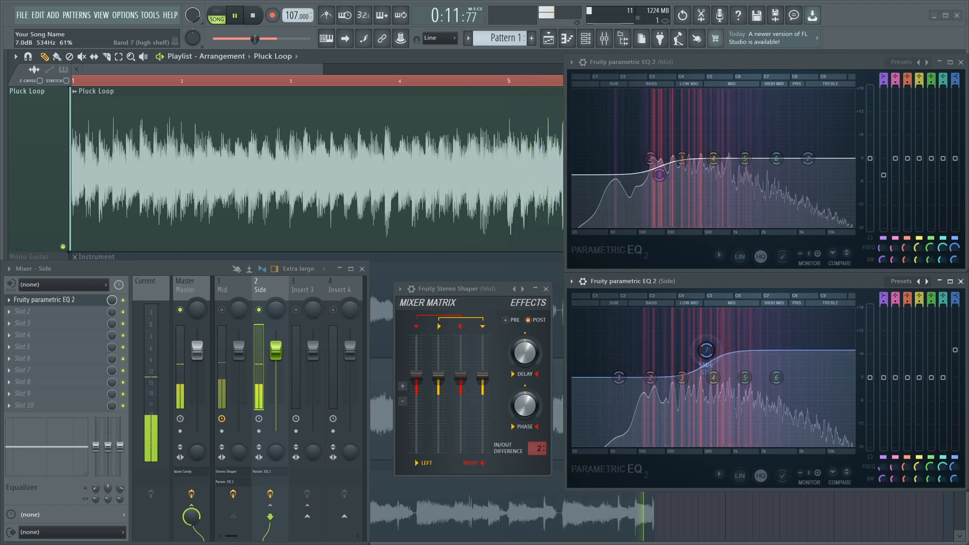
pyautogui.moveTo(707, 358); pyautogui.dragTo(683, 376)
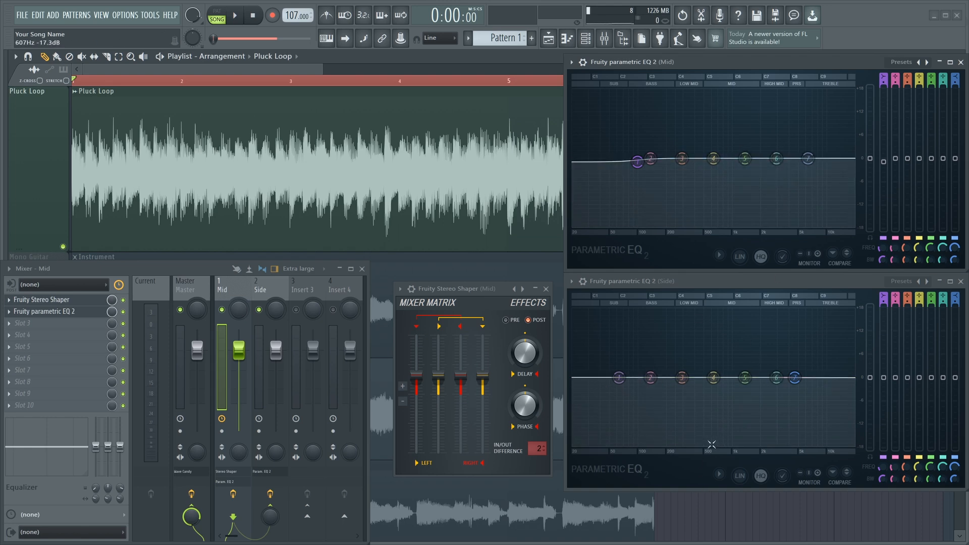
pyautogui.moveTo(713, 160); pyautogui.dragTo(713, 160)
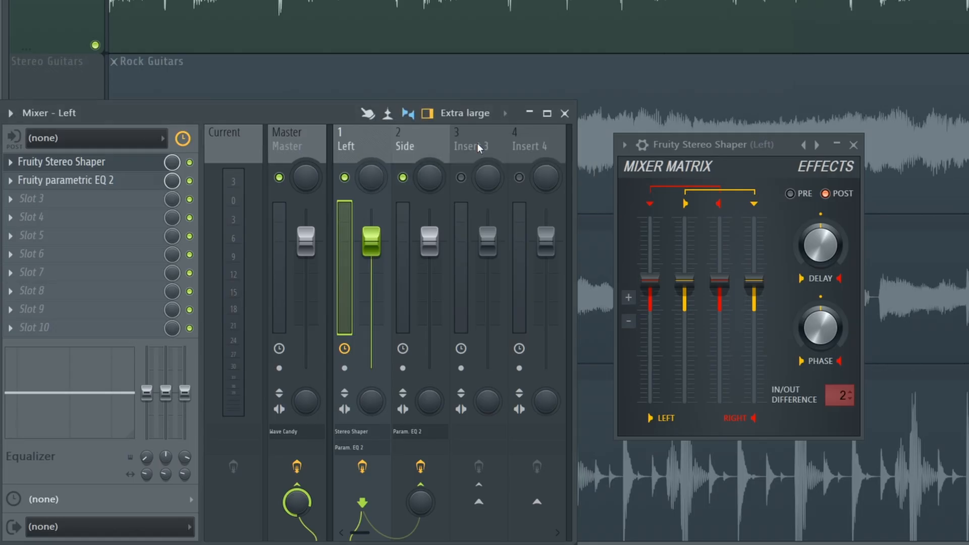
# Step: Rename the second insert starting with 'Rig' and select the Left insert
pyautogui.write('Right')
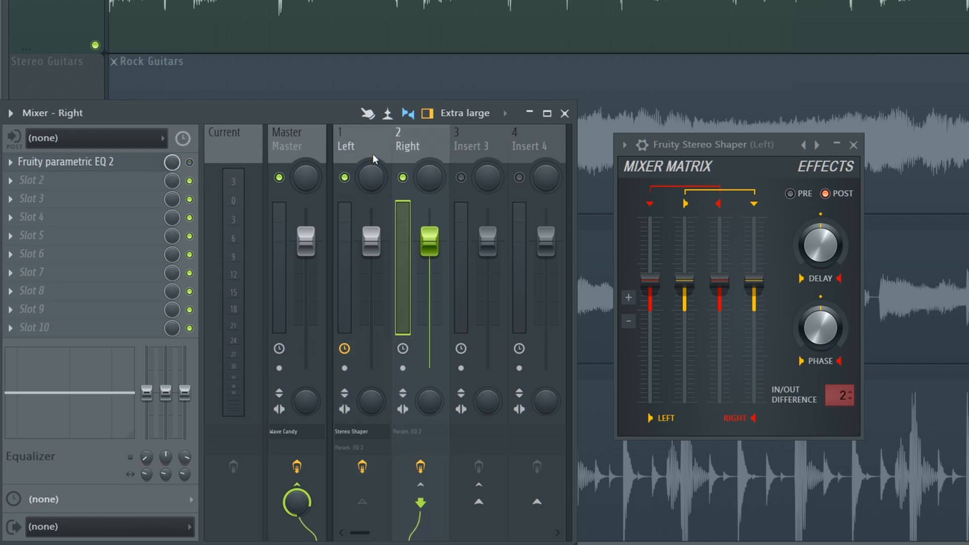
pyautogui.click(344, 146)
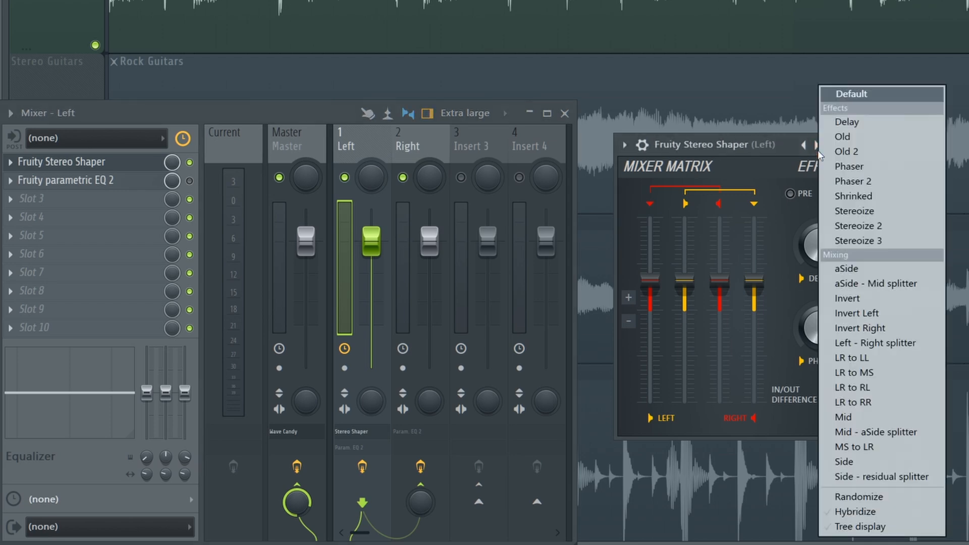
pyautogui.moveTo(886, 343)
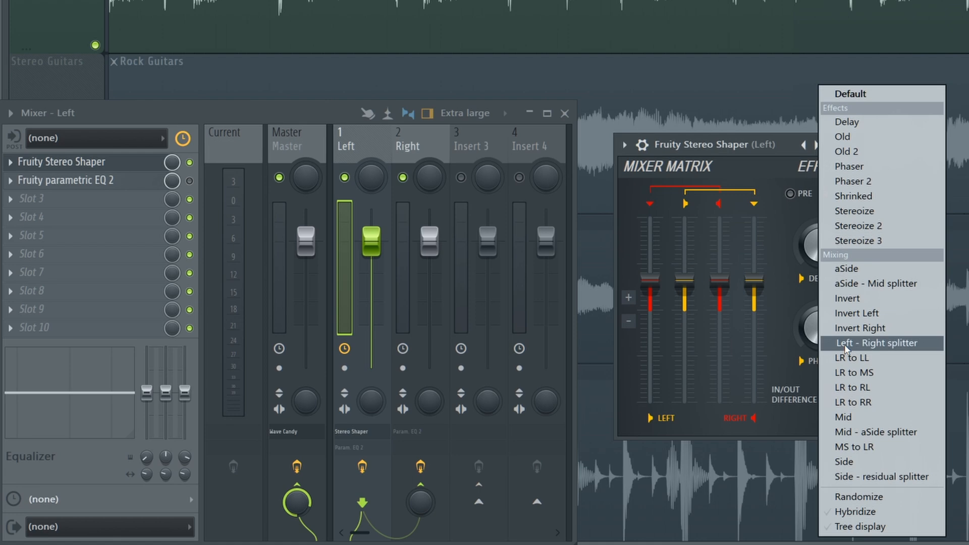
pyautogui.moveTo(874, 347)
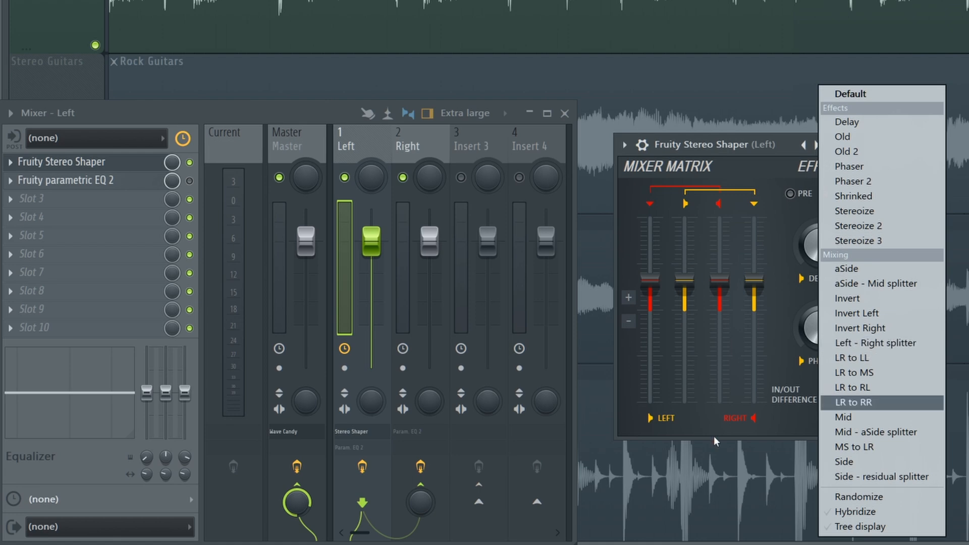
pyautogui.moveTo(878, 343)
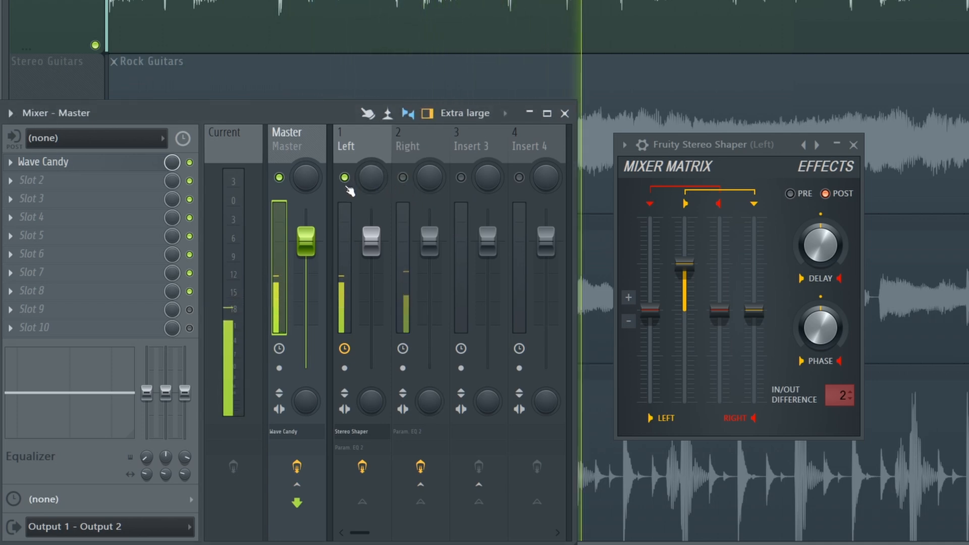
# Step: Mute the Left insert and toggle the Right insert on and off to compare channels
pyautogui.click(402, 177)
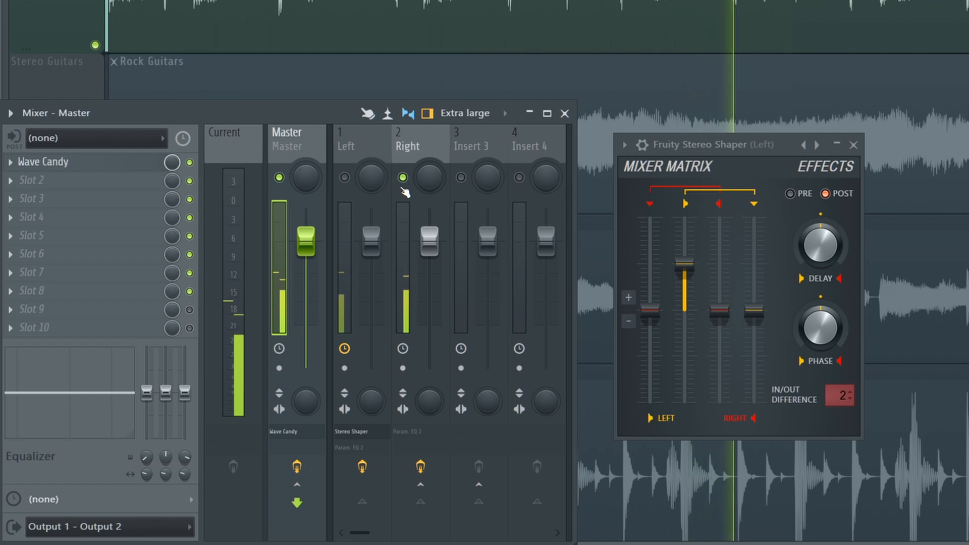
pyautogui.click(344, 176)
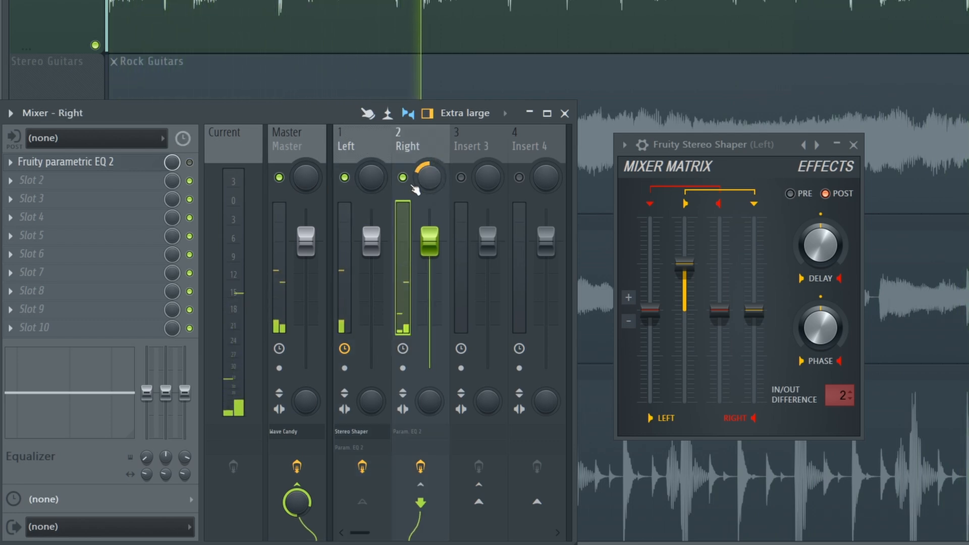
pyautogui.click(347, 177)
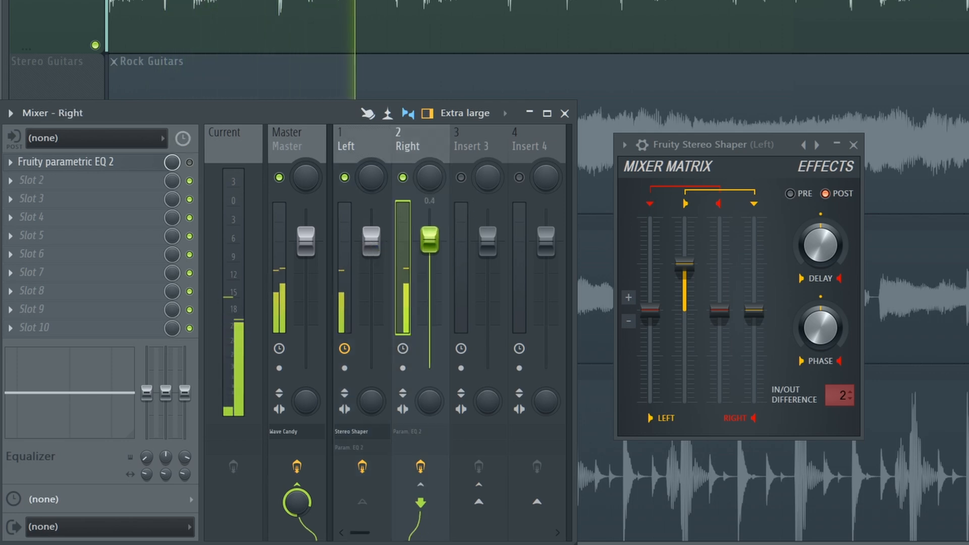
# Step: Raise the Right insert's volume fader in stages to boost it louder
pyautogui.moveTo(429, 237); pyautogui.dragTo(429, 223)
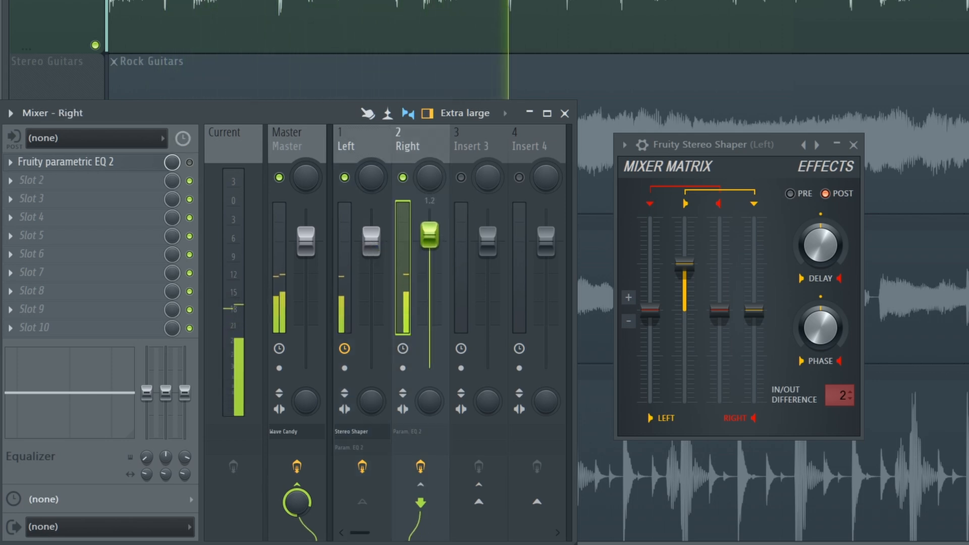
pyautogui.moveTo(428, 180); pyautogui.dragTo(428, 167)
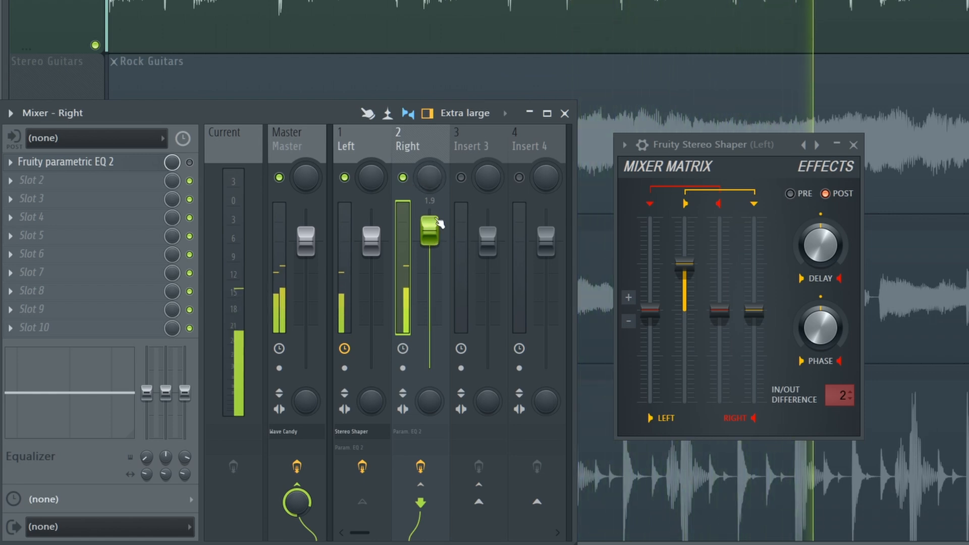
pyautogui.moveTo(427, 222); pyautogui.dragTo(427, 247)
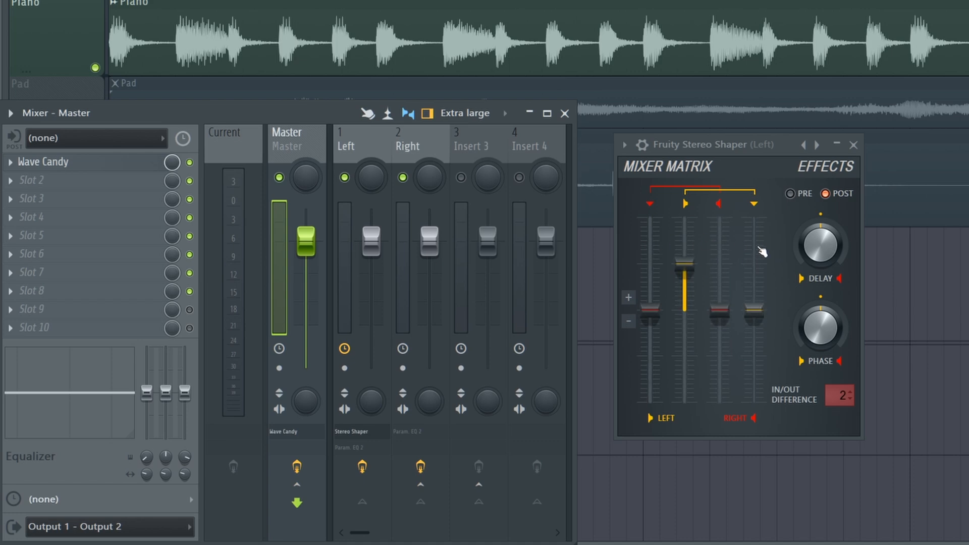
pyautogui.moveTo(738, 307)
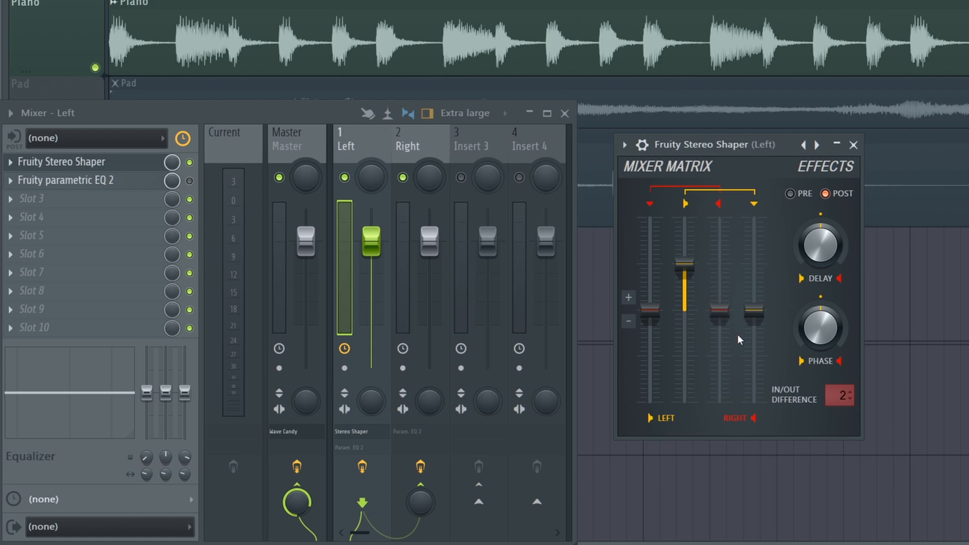
# Step: Select the Right and Left inserts together and reset both to default, confirming the warning
pyautogui.click(406, 145)
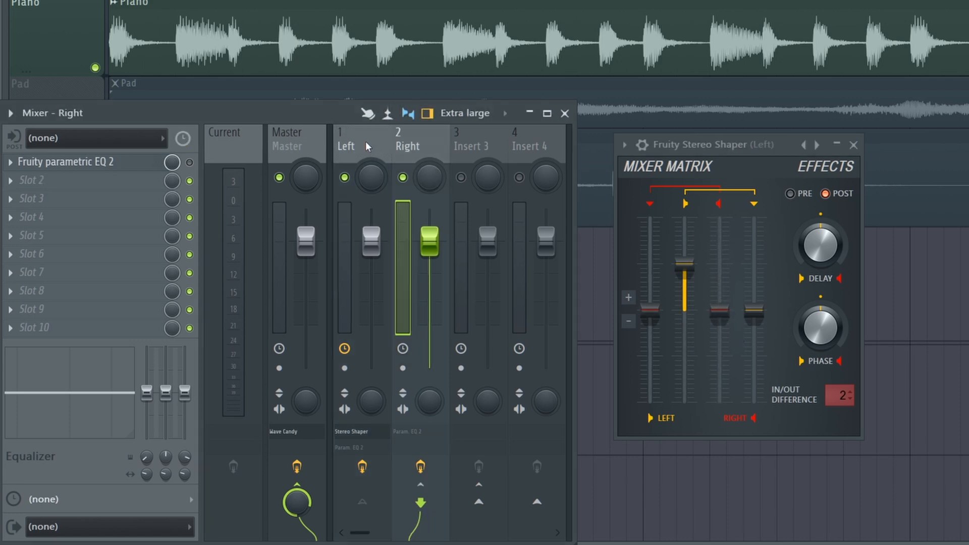
pyautogui.click(346, 145)
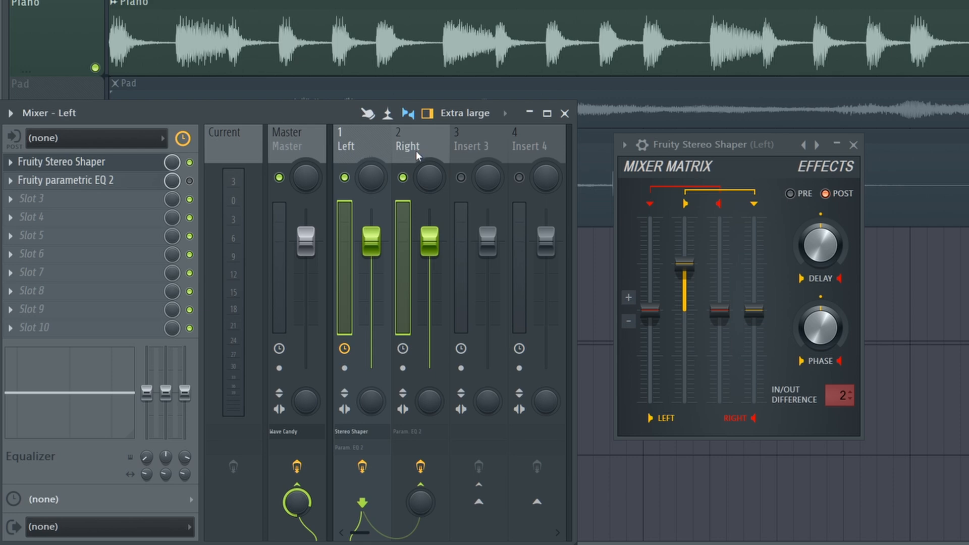
pyautogui.moveTo(420, 153)
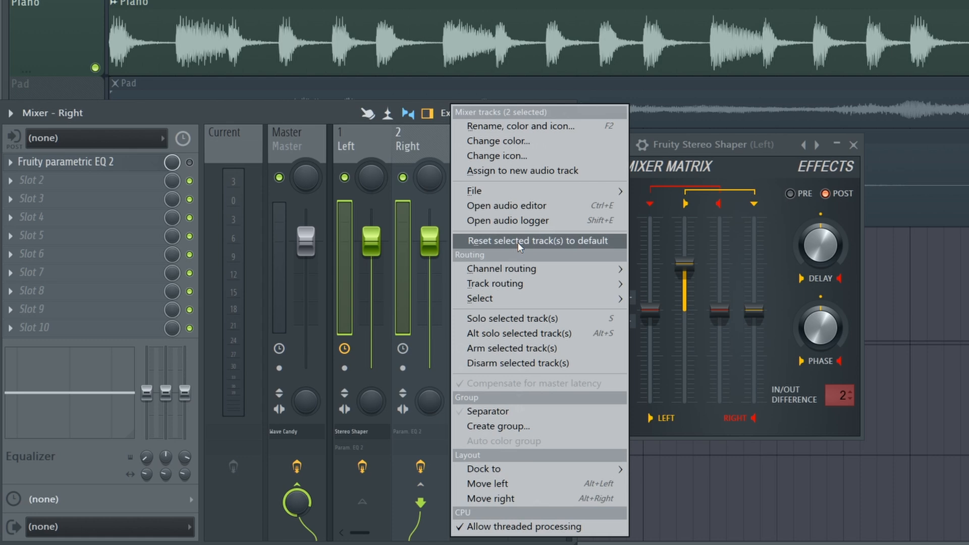
pyautogui.click(536, 241)
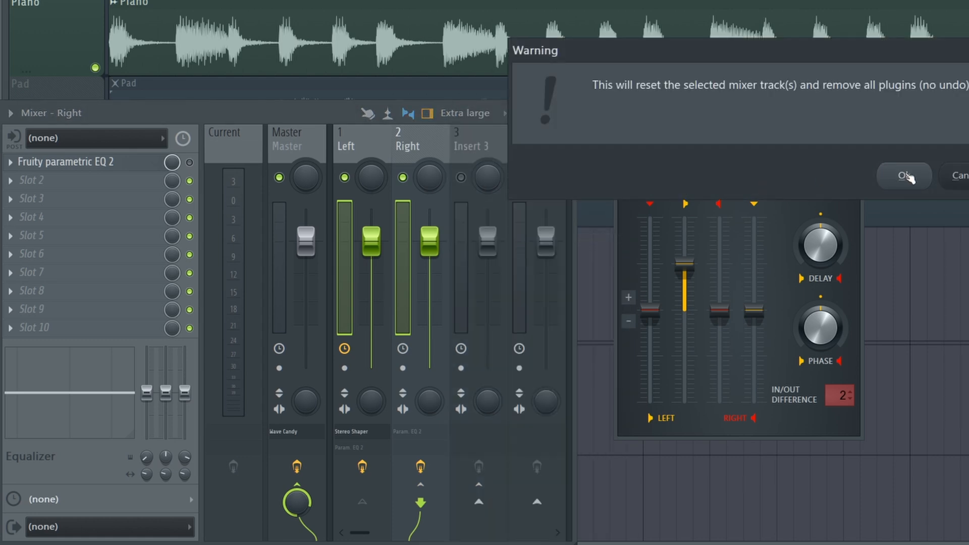
pyautogui.click(903, 176)
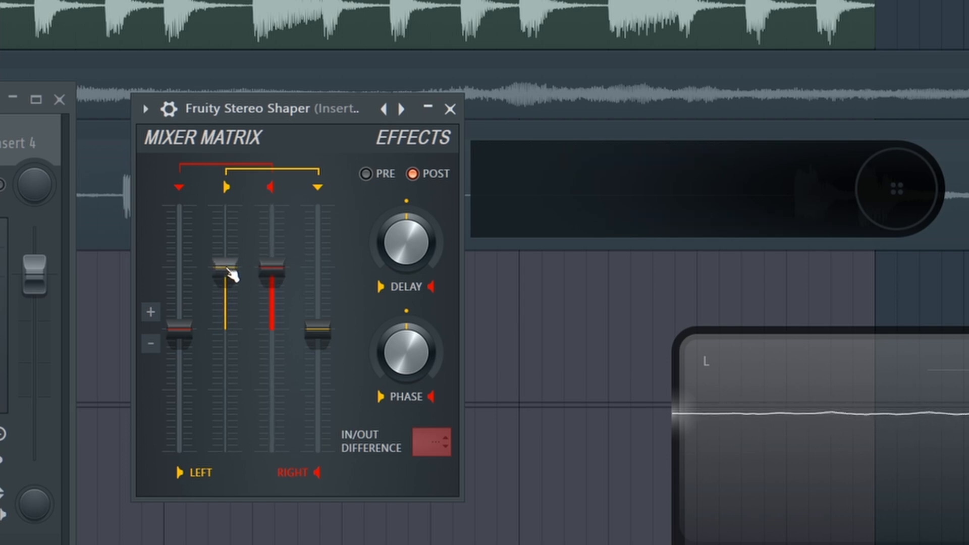
# Step: Silence the Left matrix fader, sweep the Right fader down and up, and settle it at 0 dB
pyautogui.moveTo(226, 266); pyautogui.dragTo(227, 298)
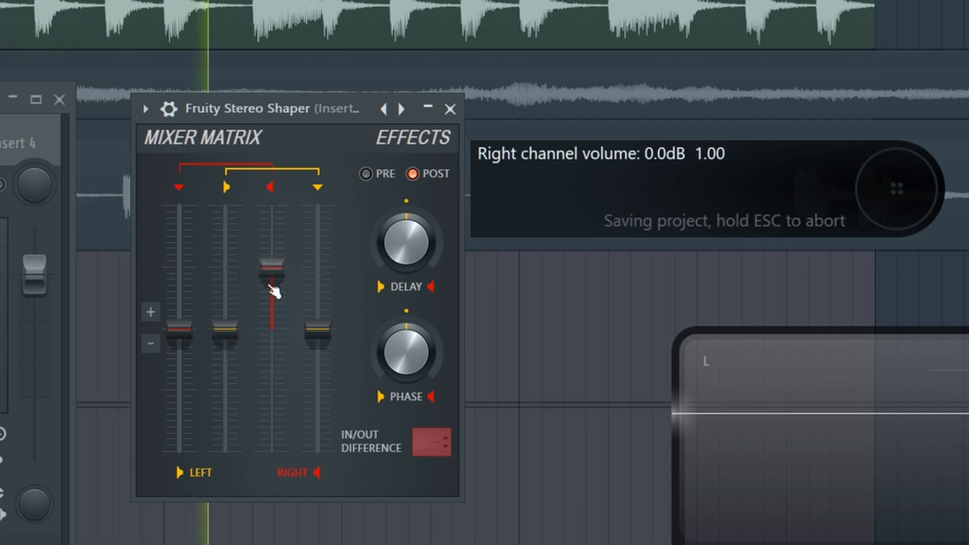
pyautogui.moveTo(270, 269); pyautogui.dragTo(270, 325)
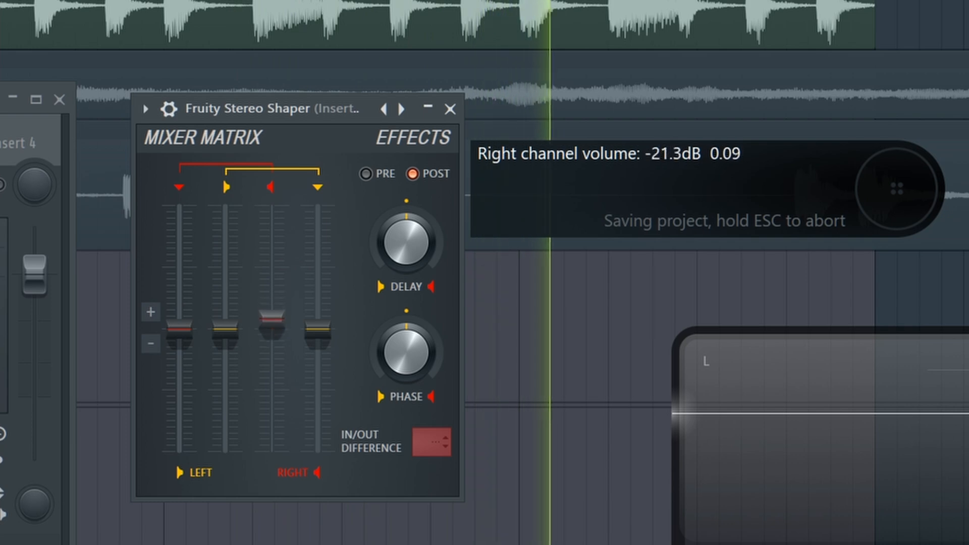
pyautogui.moveTo(270, 321); pyautogui.dragTo(270, 266)
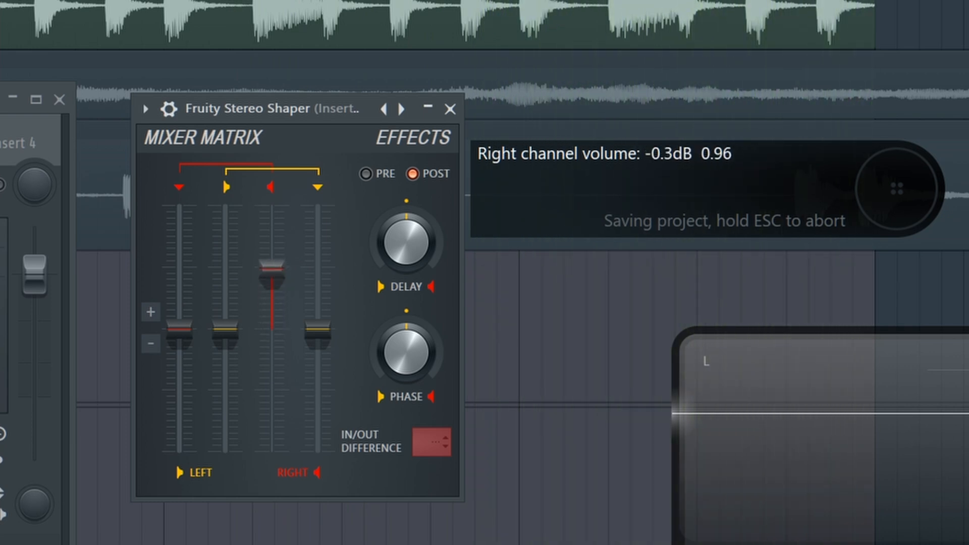
pyautogui.moveTo(269, 272); pyautogui.dragTo(268, 333)
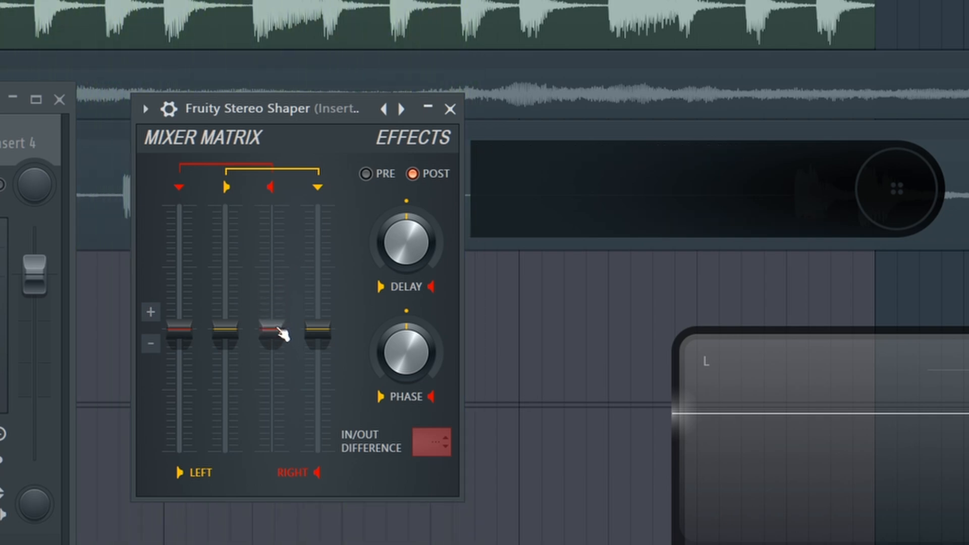
pyautogui.moveTo(271, 330); pyautogui.dragTo(270, 355)
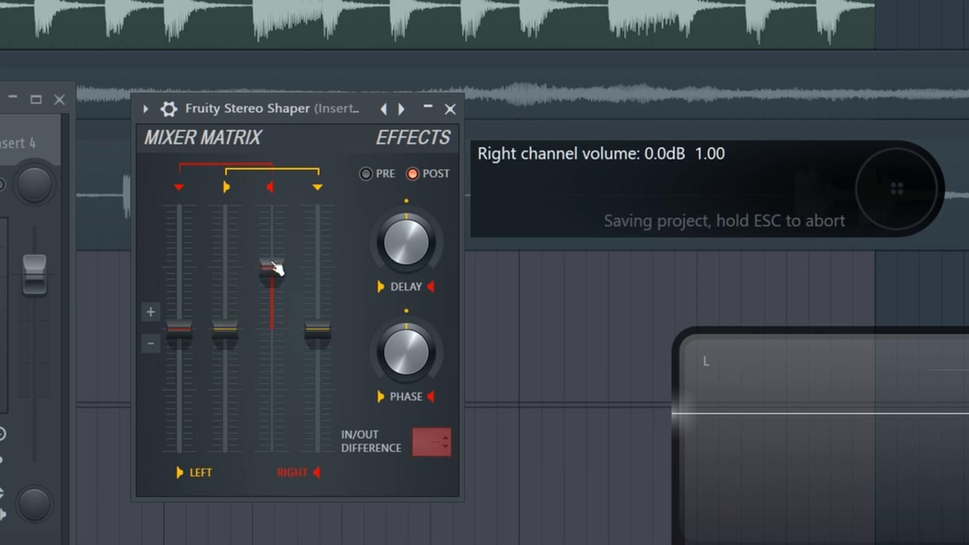
pyautogui.moveTo(269, 262); pyautogui.dragTo(275, 275)
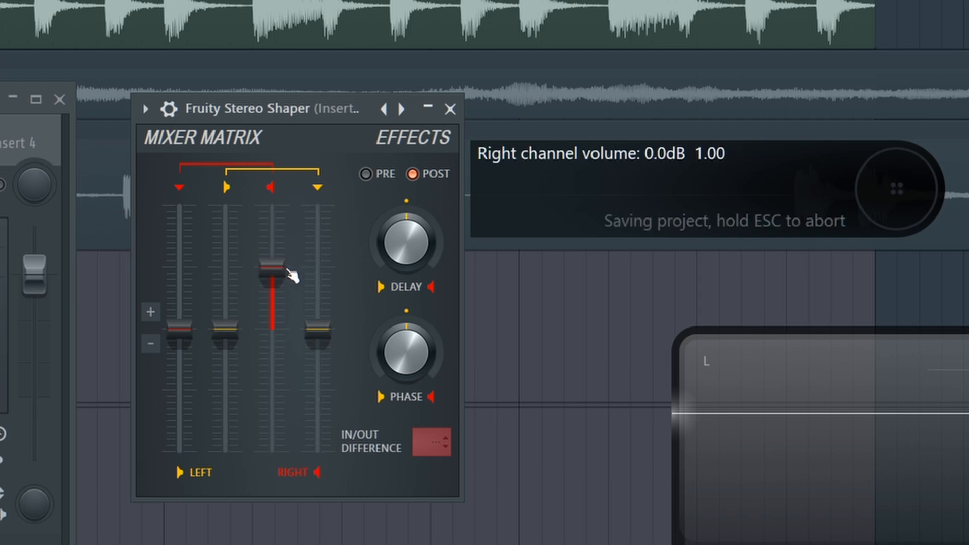
# Step: Nudge the Right fader and raise the right-into-left crossfeed fader to full
pyautogui.moveTo(272, 278); pyautogui.dragTo(271, 269)
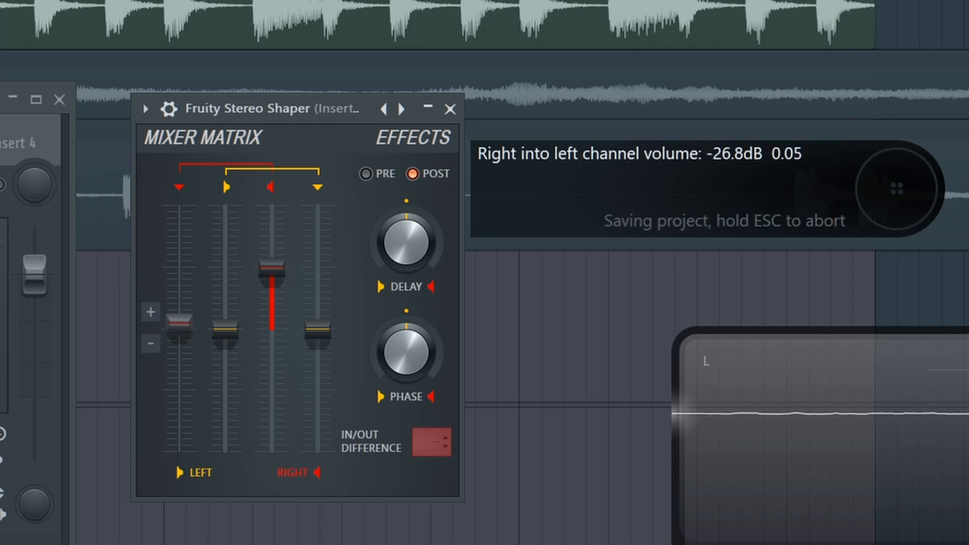
pyautogui.moveTo(179, 330); pyautogui.dragTo(179, 269)
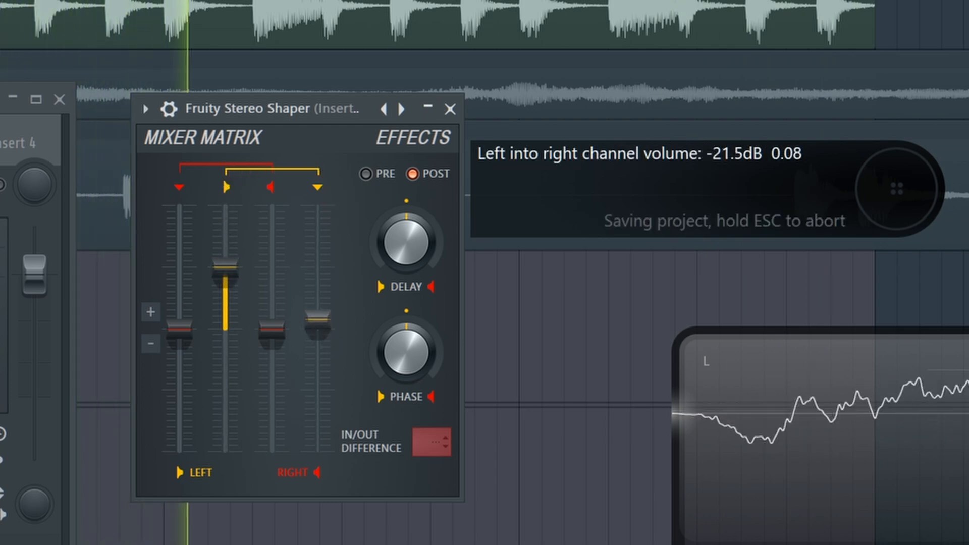
# Step: Raise the left-into-right send to full 0 dB, then pull it back off
pyautogui.moveTo(317, 334); pyautogui.dragTo(317, 284)
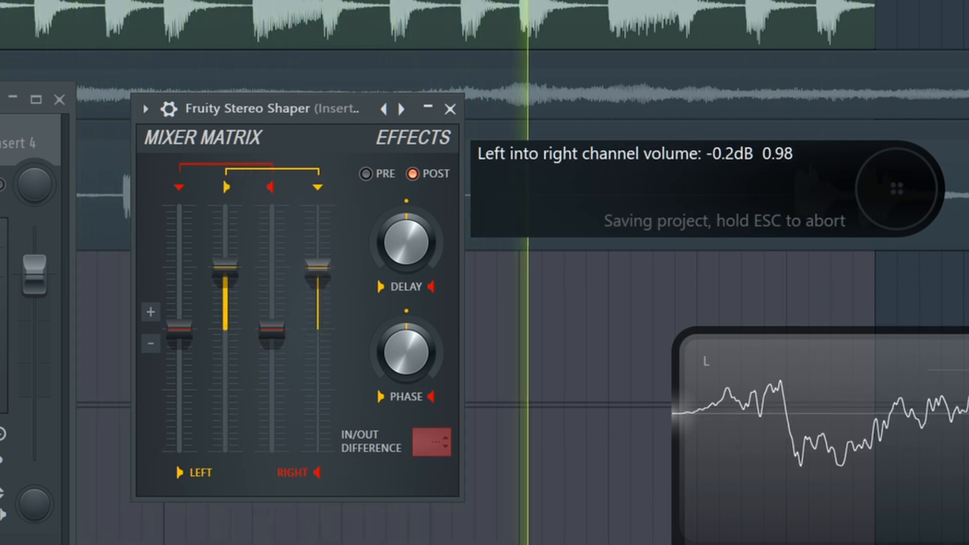
pyautogui.moveTo(320, 275); pyautogui.dragTo(322, 265)
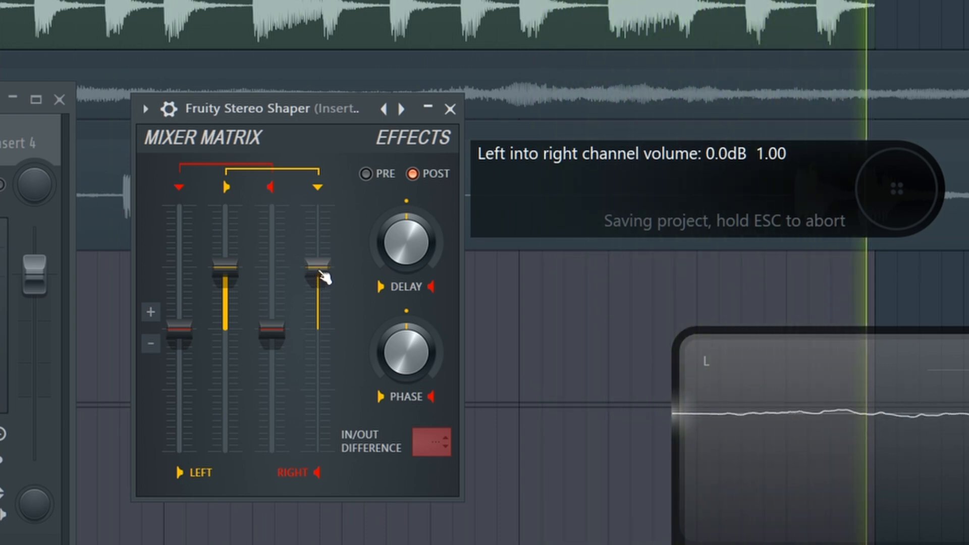
pyautogui.moveTo(321, 275); pyautogui.dragTo(322, 333)
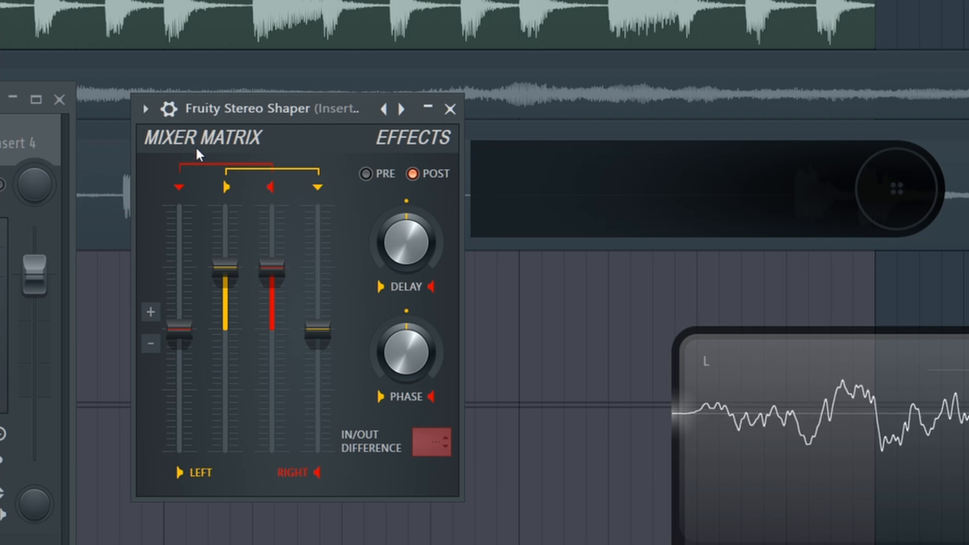
# Step: Dial the right-into-left fader to half inverted, then centre both cross-channel mix faders at neutral
pyautogui.moveTo(180, 334); pyautogui.dragTo(181, 328)
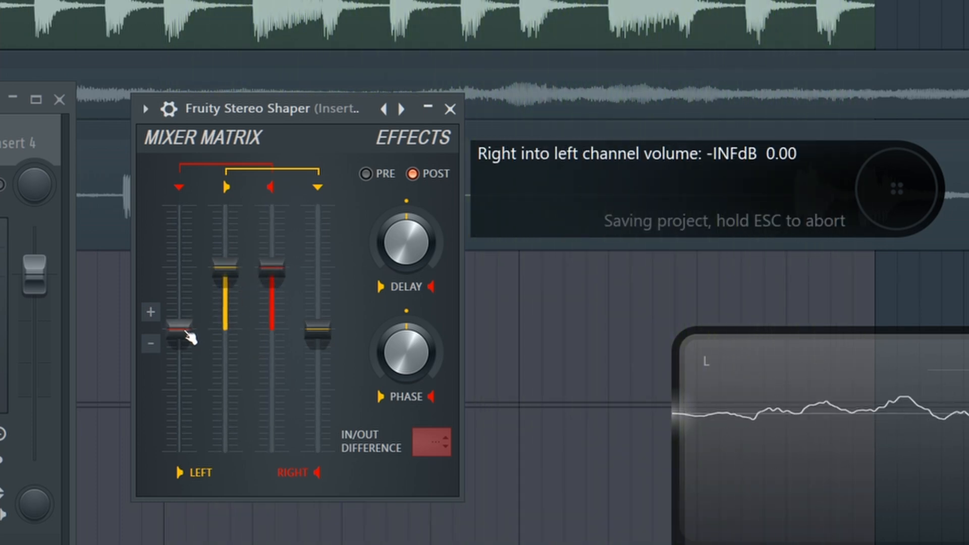
pyautogui.moveTo(179, 333); pyautogui.dragTo(178, 343)
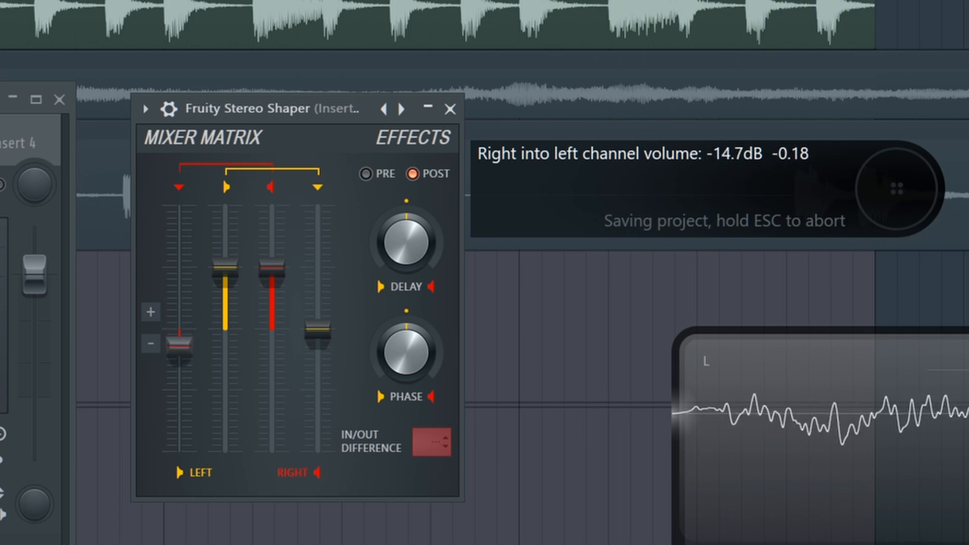
pyautogui.moveTo(178, 351); pyautogui.dragTo(178, 363)
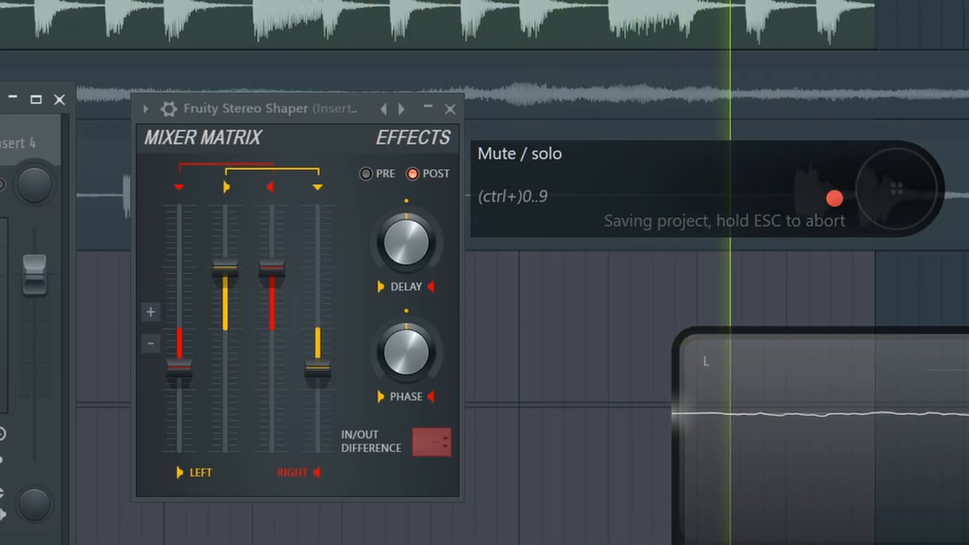
pyautogui.moveTo(182, 358); pyautogui.dragTo(181, 371)
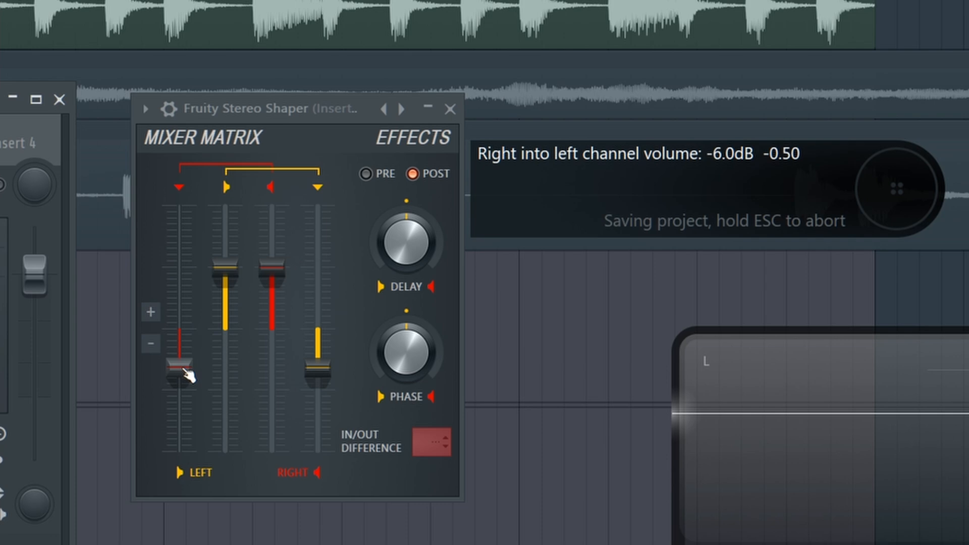
pyautogui.moveTo(179, 368); pyautogui.dragTo(182, 372)
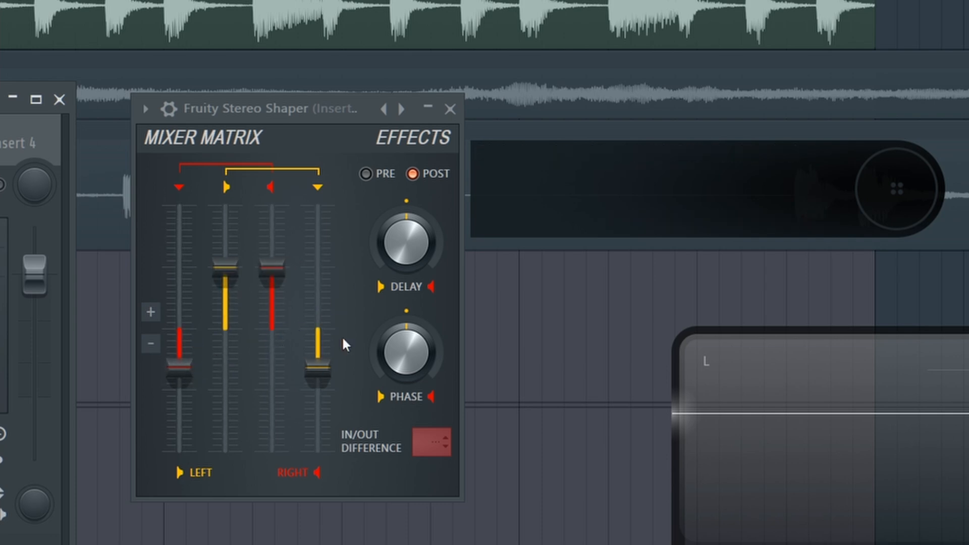
pyautogui.moveTo(319, 337); pyautogui.dragTo(319, 371)
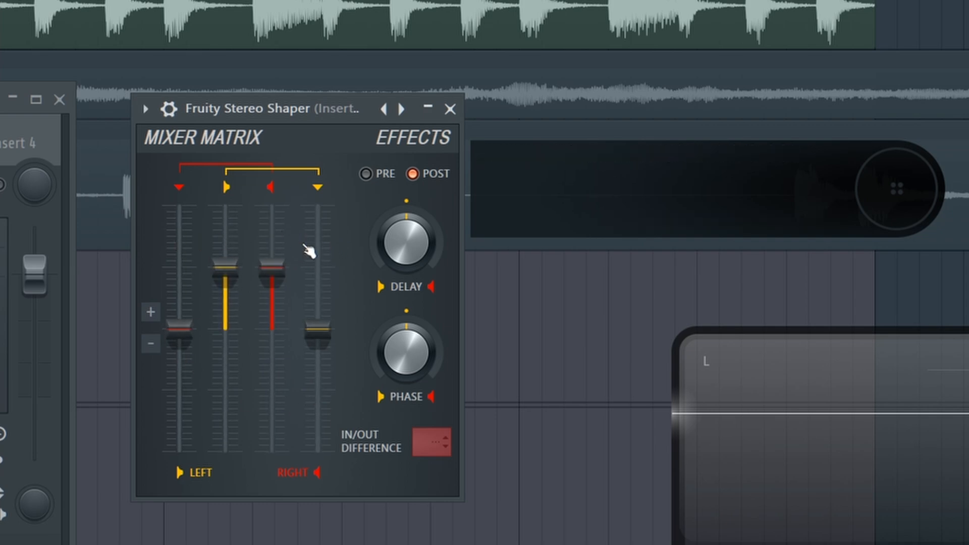
pyautogui.moveTo(358, 290)
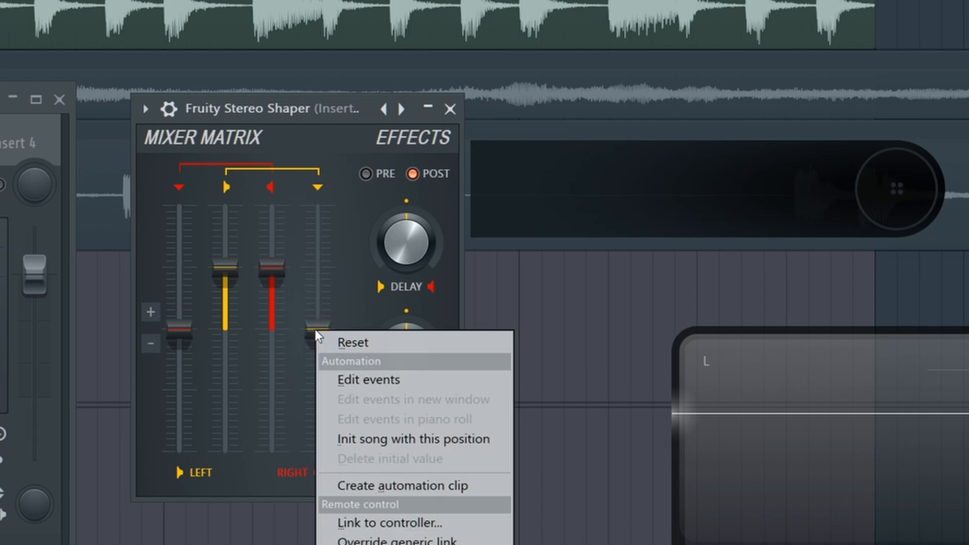
# Step: Load the Mixing > LR to RR preset so only the left channel passes at full
pyautogui.click(477, 108)
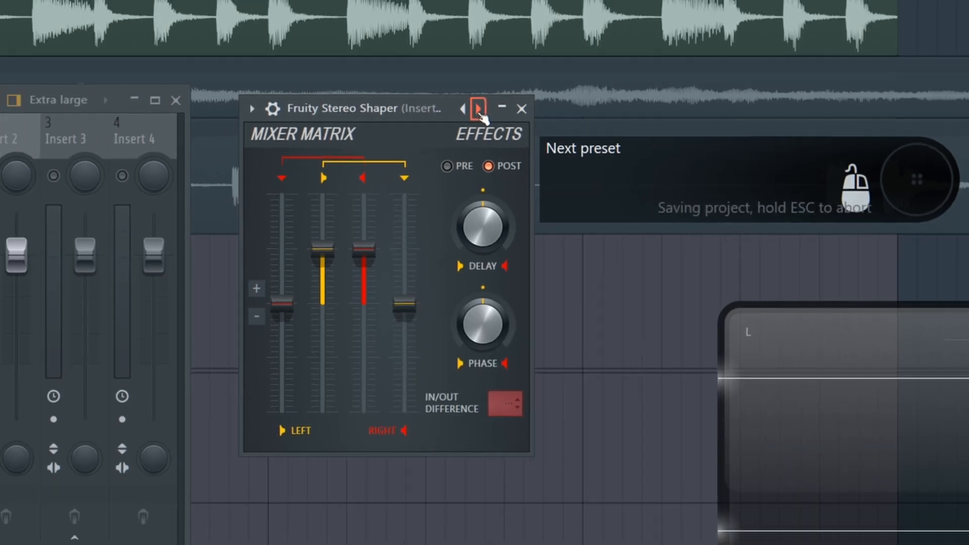
pyautogui.click(476, 108)
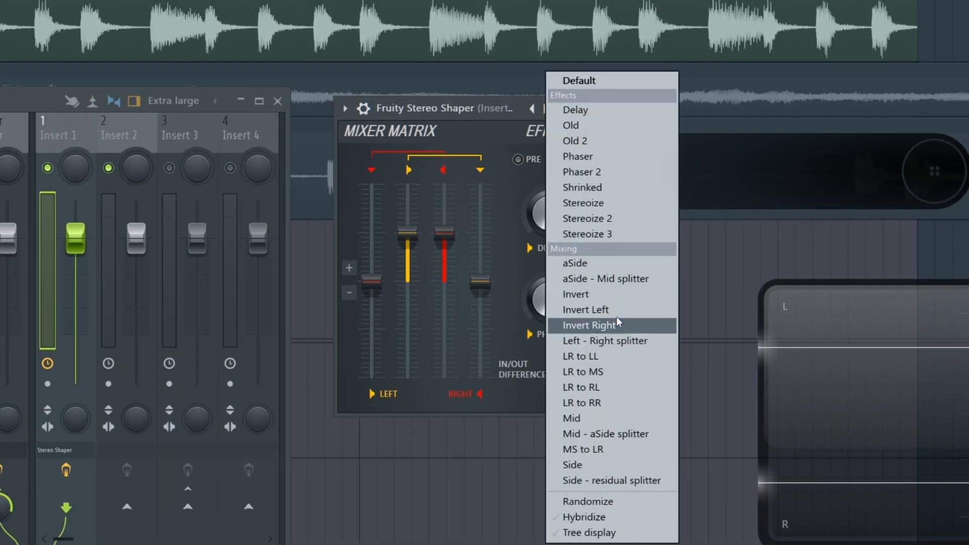
pyautogui.moveTo(598, 402)
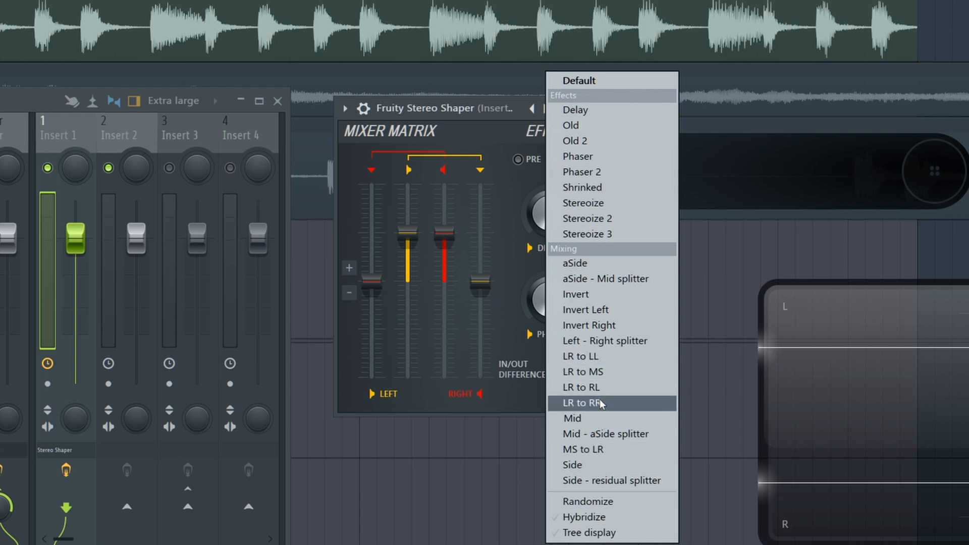
pyautogui.moveTo(592, 401)
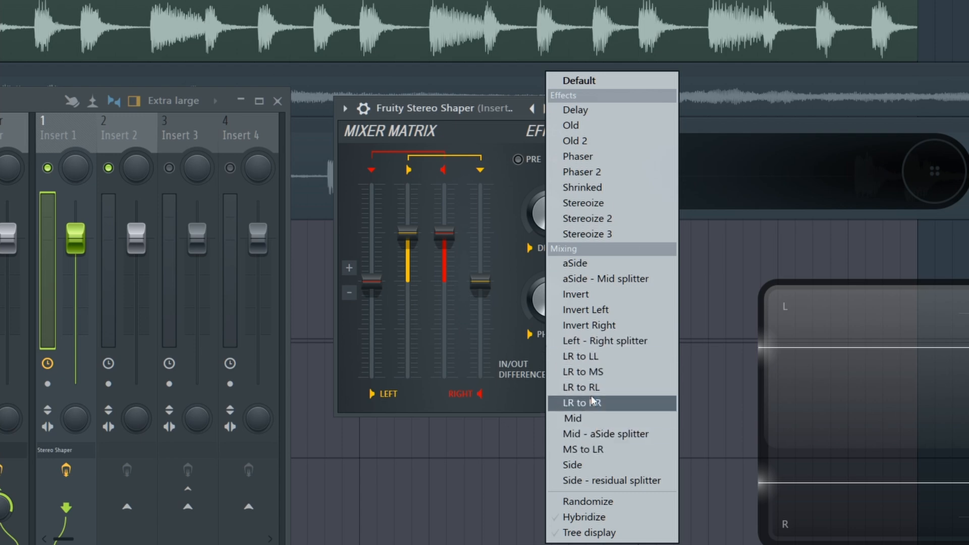
pyautogui.click(578, 402)
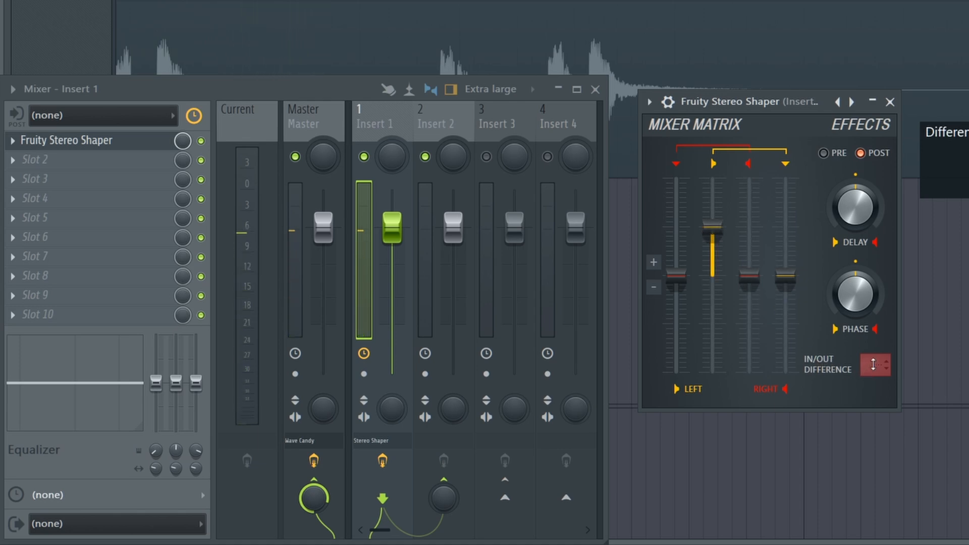
# Step: Route the IN/OUT DIFFERENCE signal to Insert 2 and restore the right channel to full
pyautogui.click(875, 364)
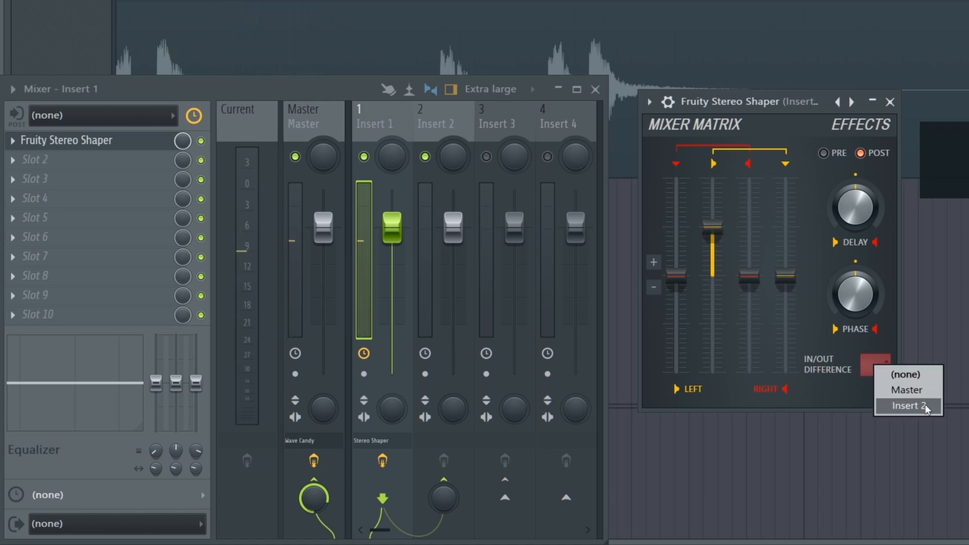
pyautogui.click(905, 406)
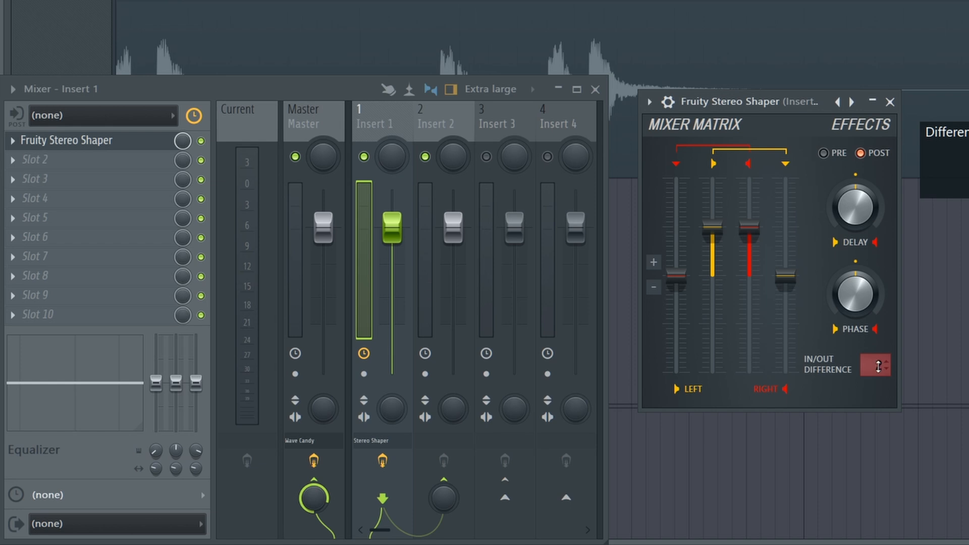
pyautogui.click(850, 101)
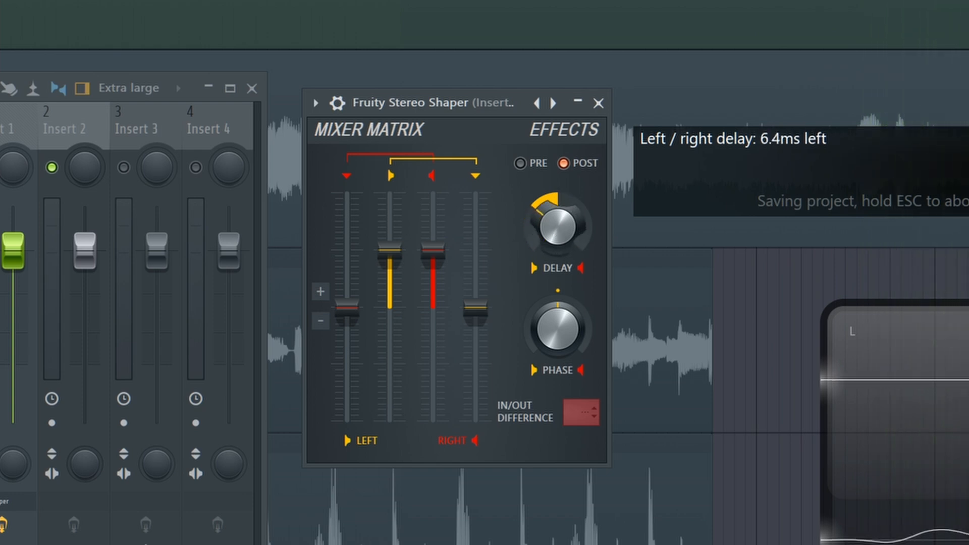
# Step: Sweep the left-channel delay through 1.4 and 11 ms, settling at 6.4 ms left
pyautogui.moveTo(556, 226); pyautogui.dragTo(556, 232)
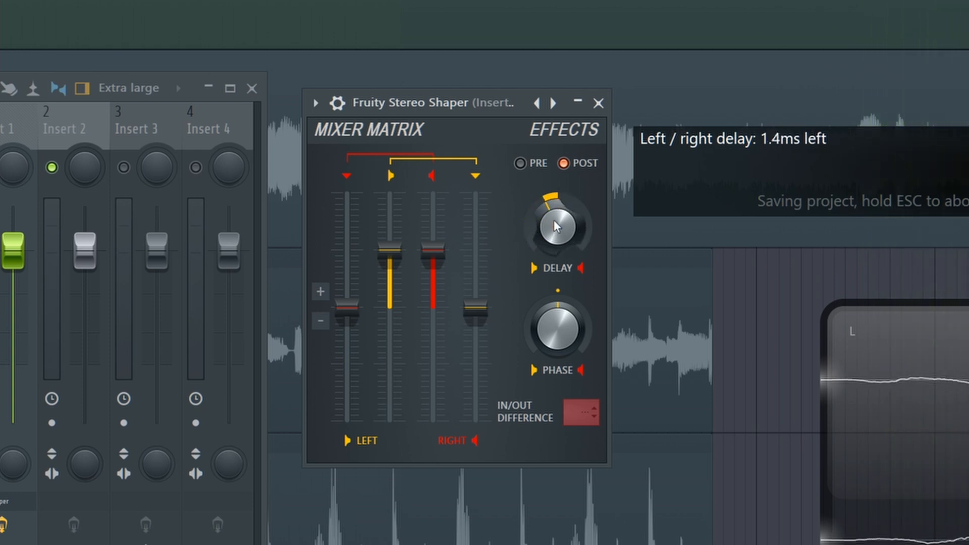
pyautogui.moveTo(556, 224); pyautogui.dragTo(562, 210)
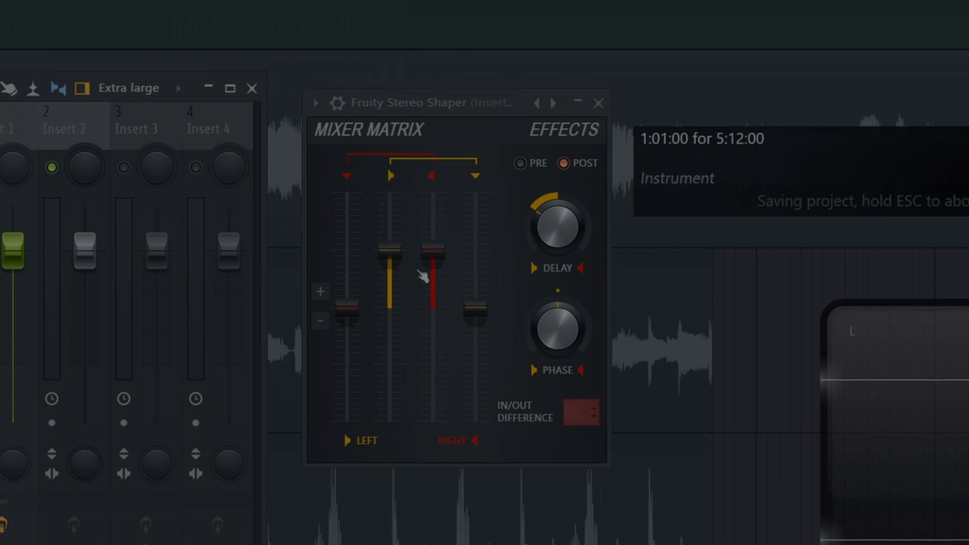
pyautogui.moveTo(556, 231); pyautogui.dragTo(569, 229)
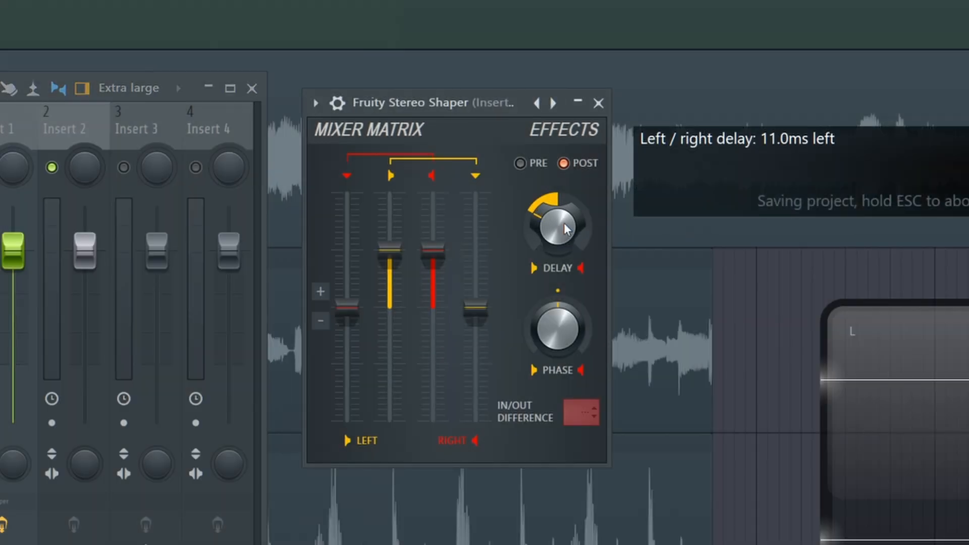
pyautogui.moveTo(556, 222); pyautogui.dragTo(553, 231)
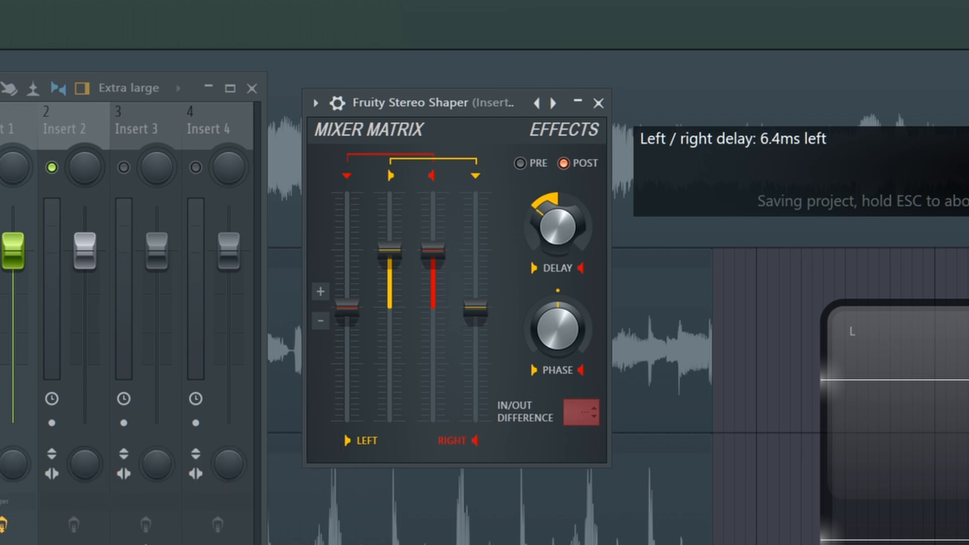
pyautogui.moveTo(565, 238)
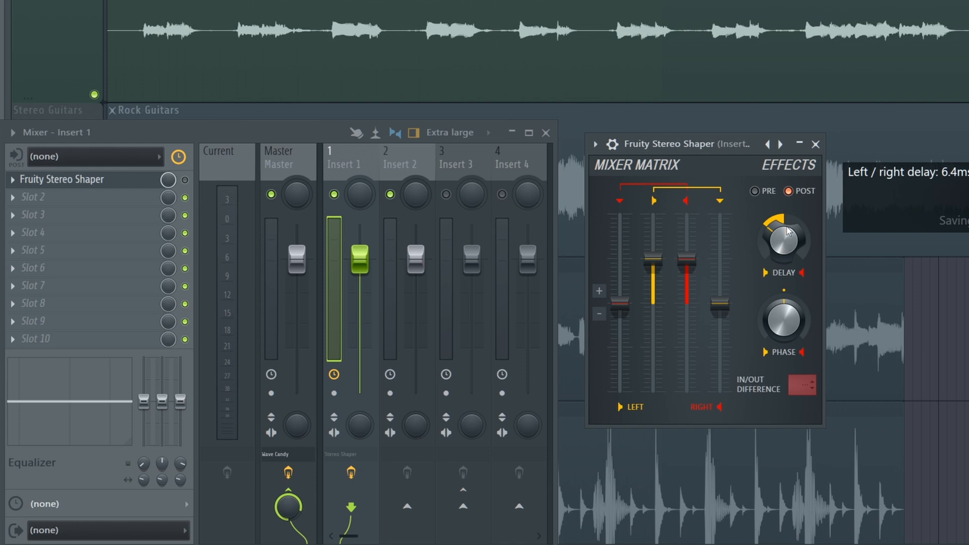
# Step: Audition delays of 0, 16.9 and 3.6 ms during playback, then tweak the master's stereo separation
pyautogui.moveTo(783, 241); pyautogui.dragTo(788, 235)
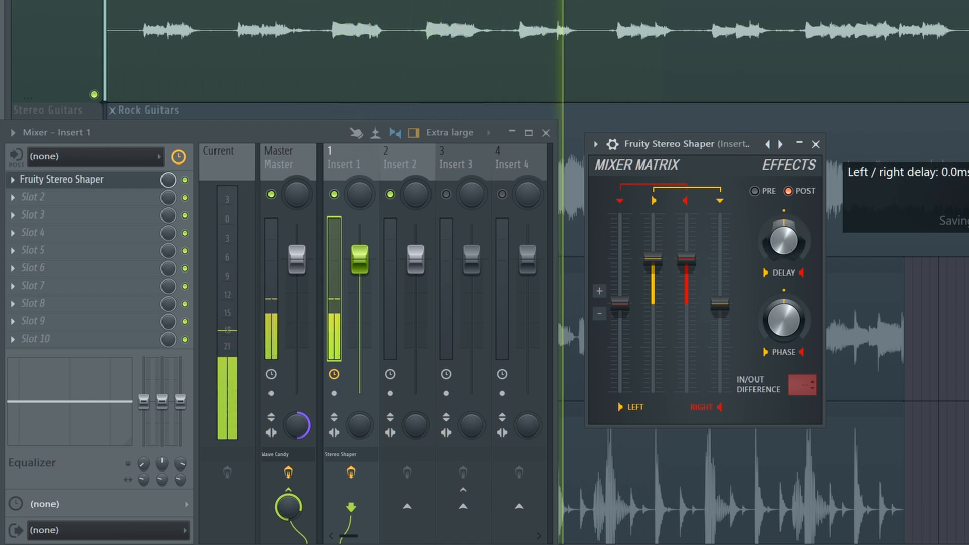
pyautogui.moveTo(782, 240); pyautogui.dragTo(783, 222)
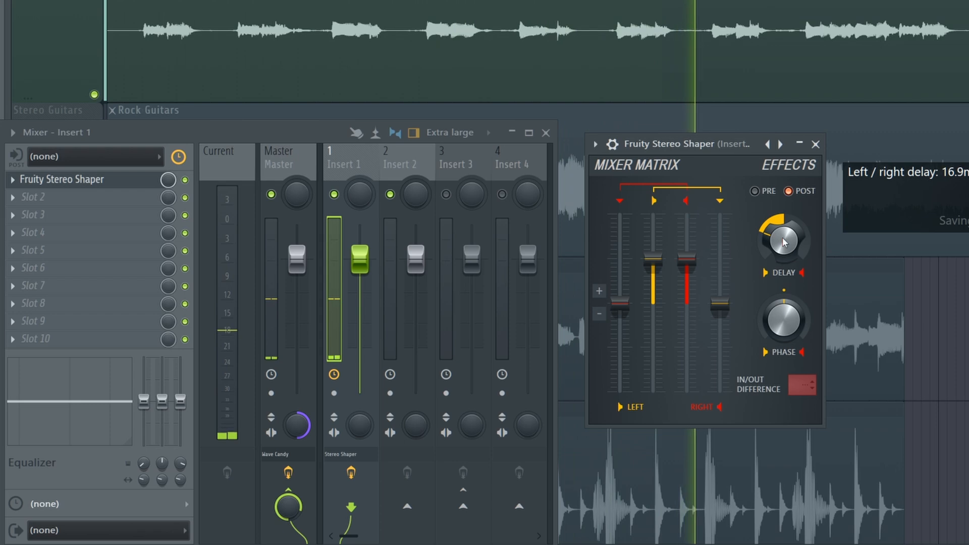
pyautogui.moveTo(783, 241); pyautogui.dragTo(783, 253)
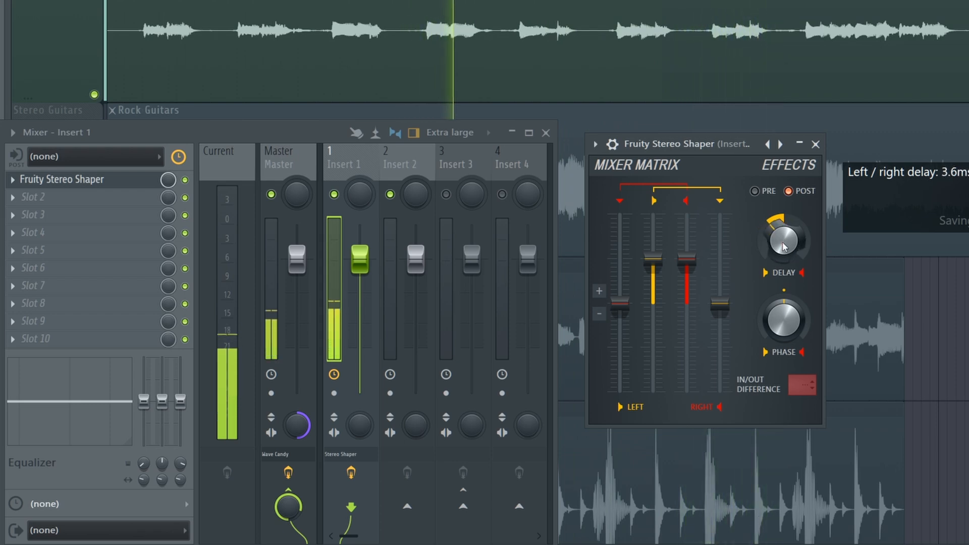
pyautogui.moveTo(784, 235); pyautogui.dragTo(779, 248)
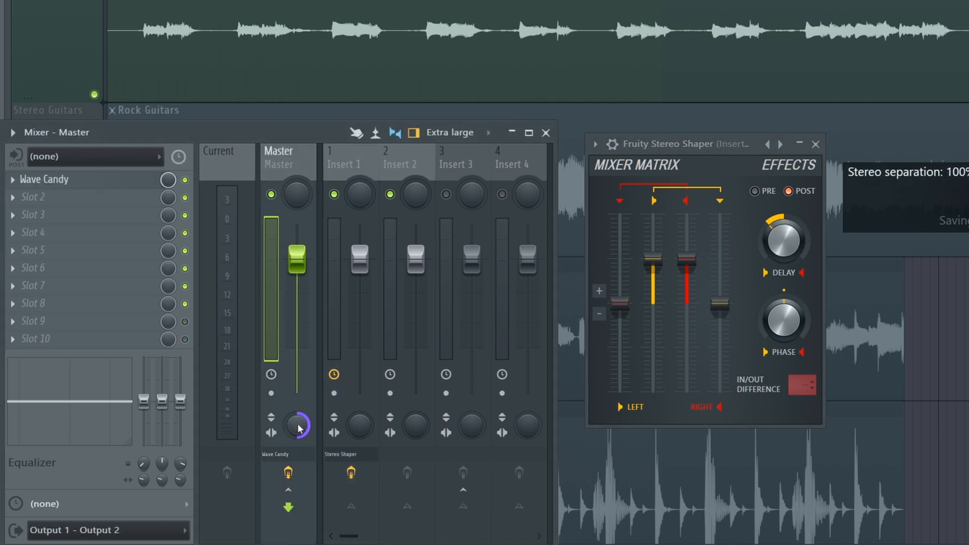
pyautogui.moveTo(300, 436)
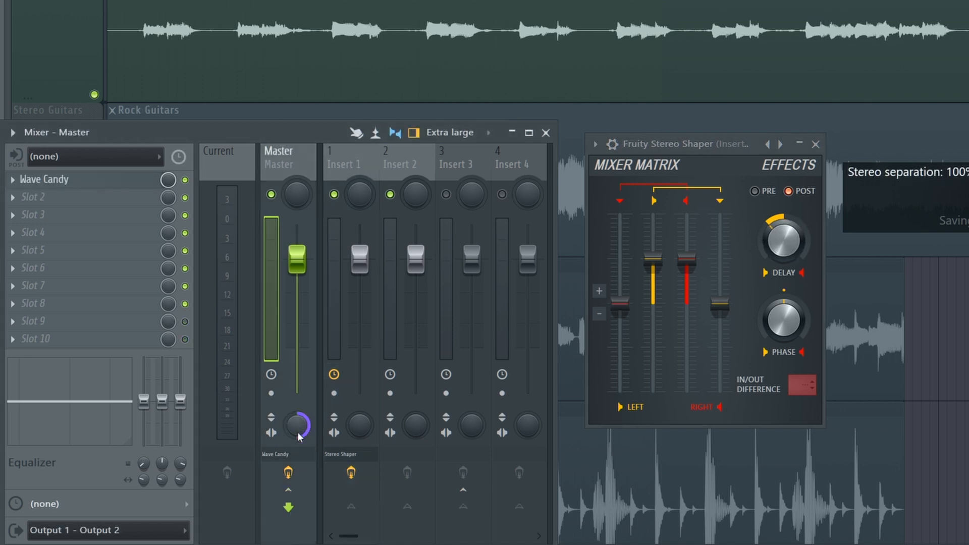
pyautogui.moveTo(784, 242); pyautogui.dragTo(784, 245)
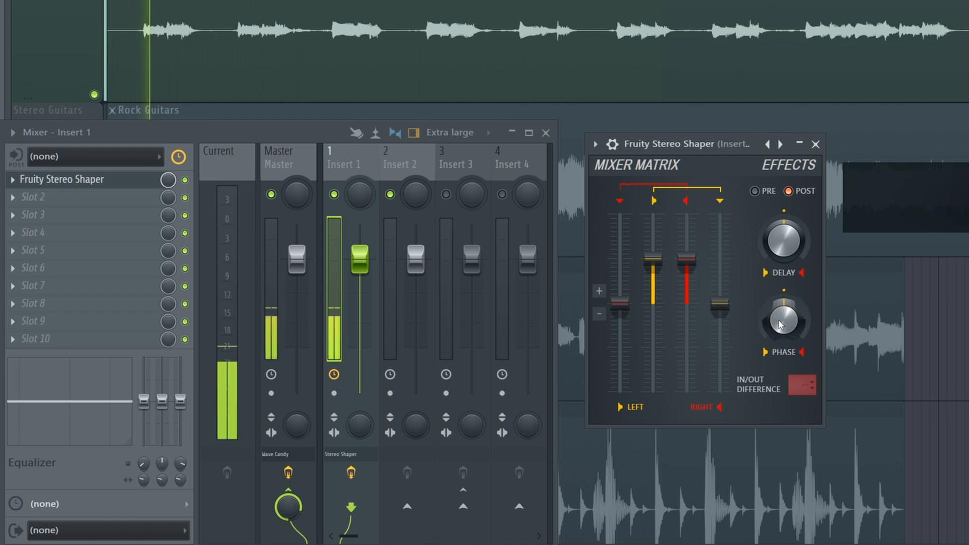
# Step: Shift the phase between the left and right channels while the song plays
pyautogui.moveTo(783, 318); pyautogui.dragTo(783, 312)
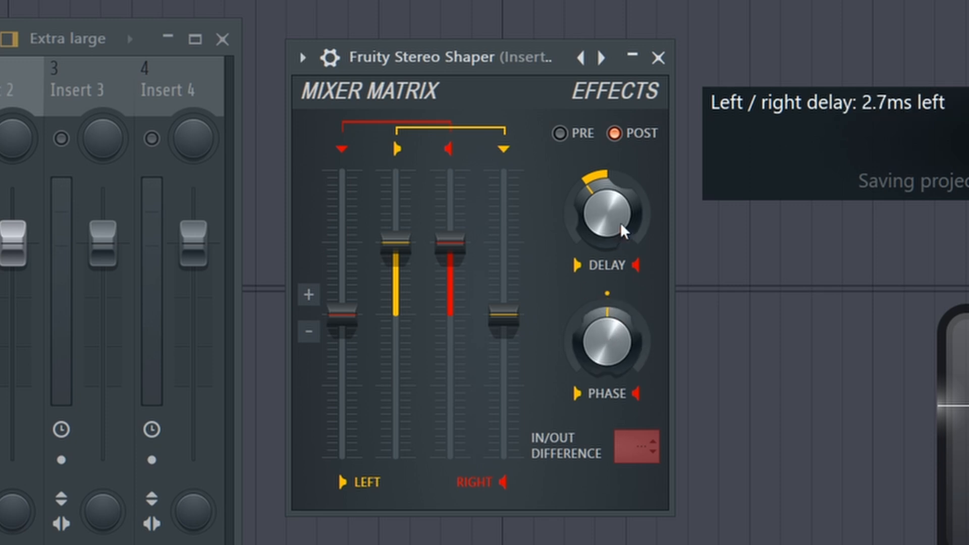
# Step: Compare PRE and POST effect positions with a right-fader tweak, finishing on POST mixer
pyautogui.click(559, 133)
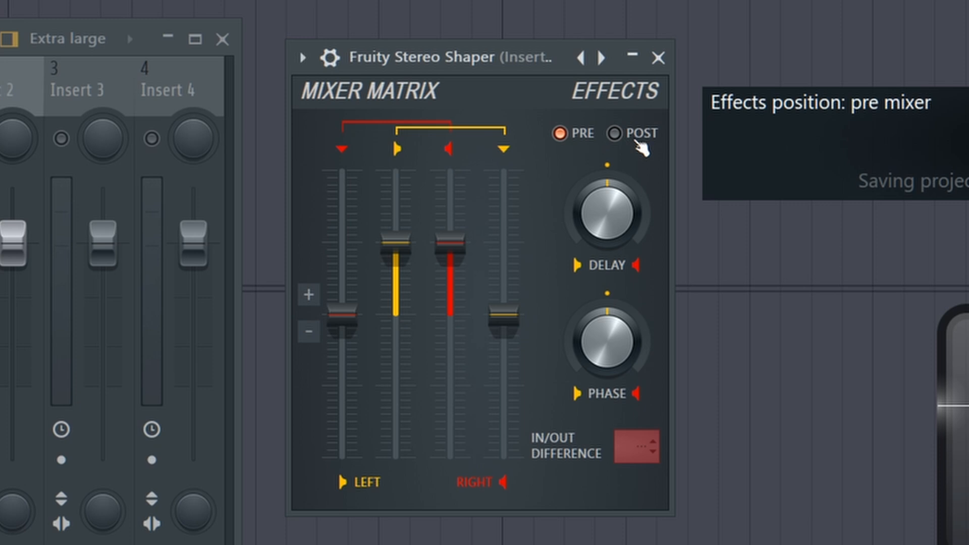
pyautogui.click(616, 133)
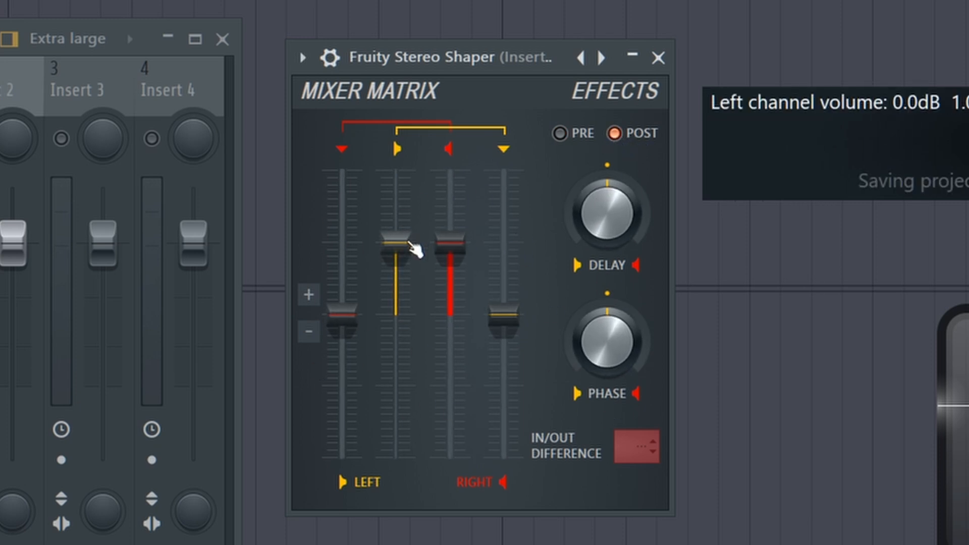
pyautogui.click(617, 132)
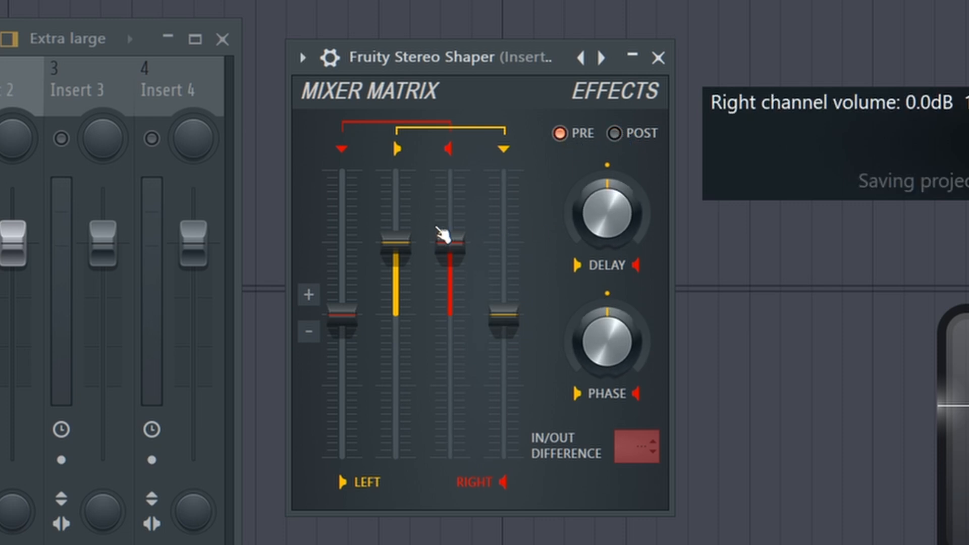
pyautogui.moveTo(451, 244); pyautogui.dragTo(454, 302)
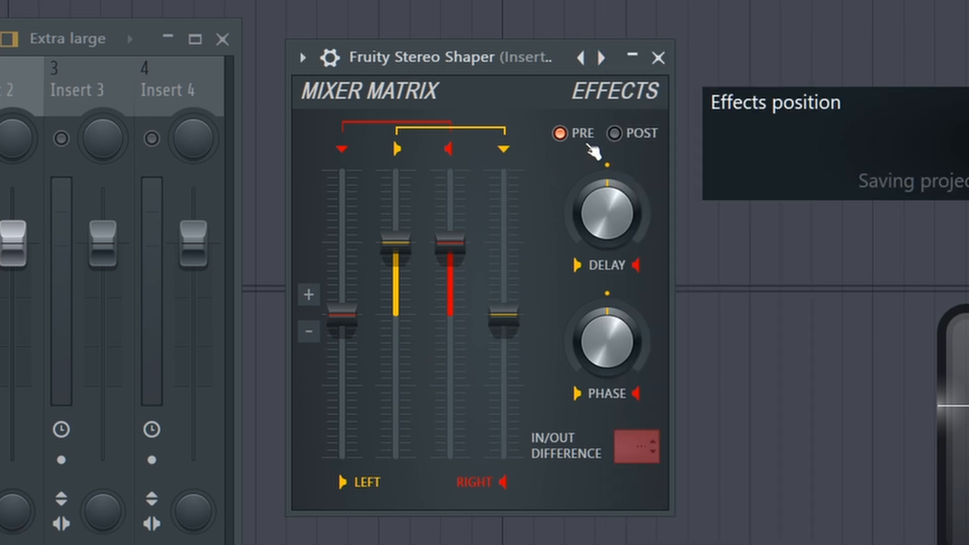
pyautogui.click(617, 134)
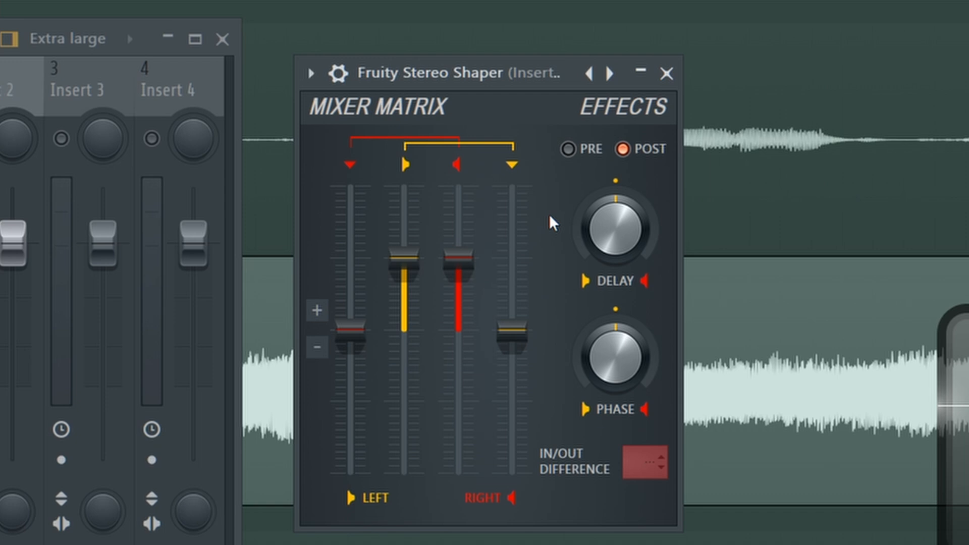
pyautogui.moveTo(559, 256)
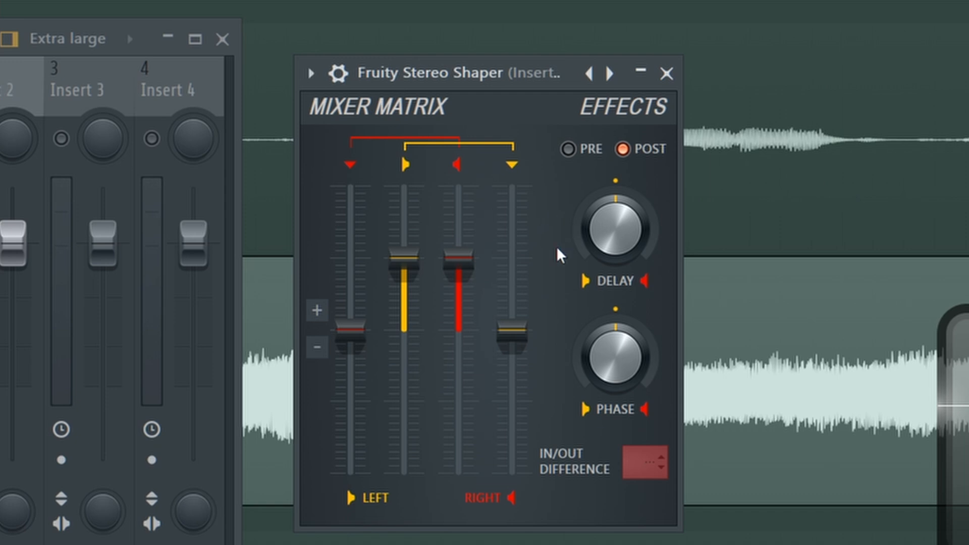